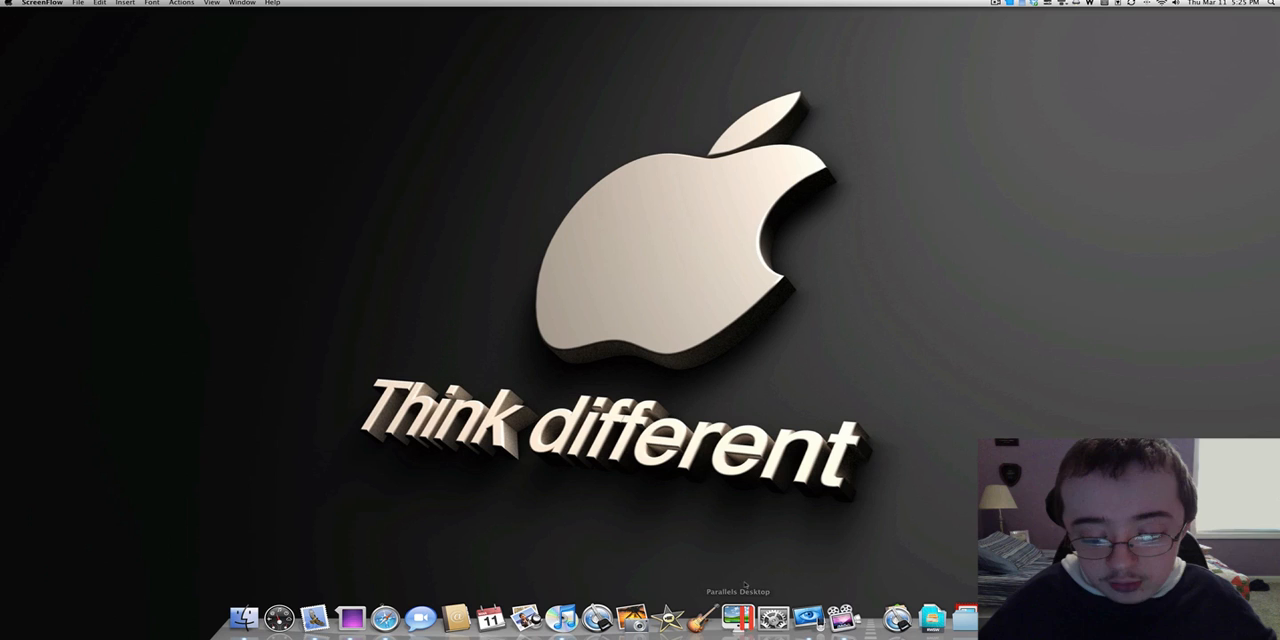
pyautogui.moveTo(744, 598)
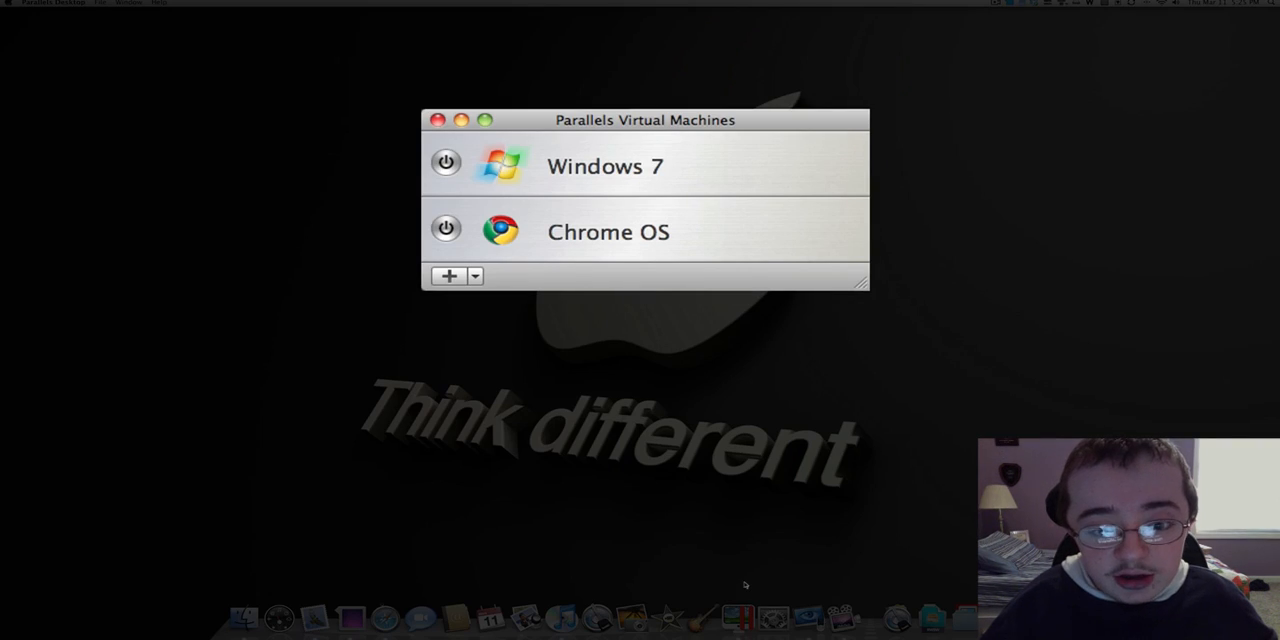
pyautogui.moveTo(752, 392)
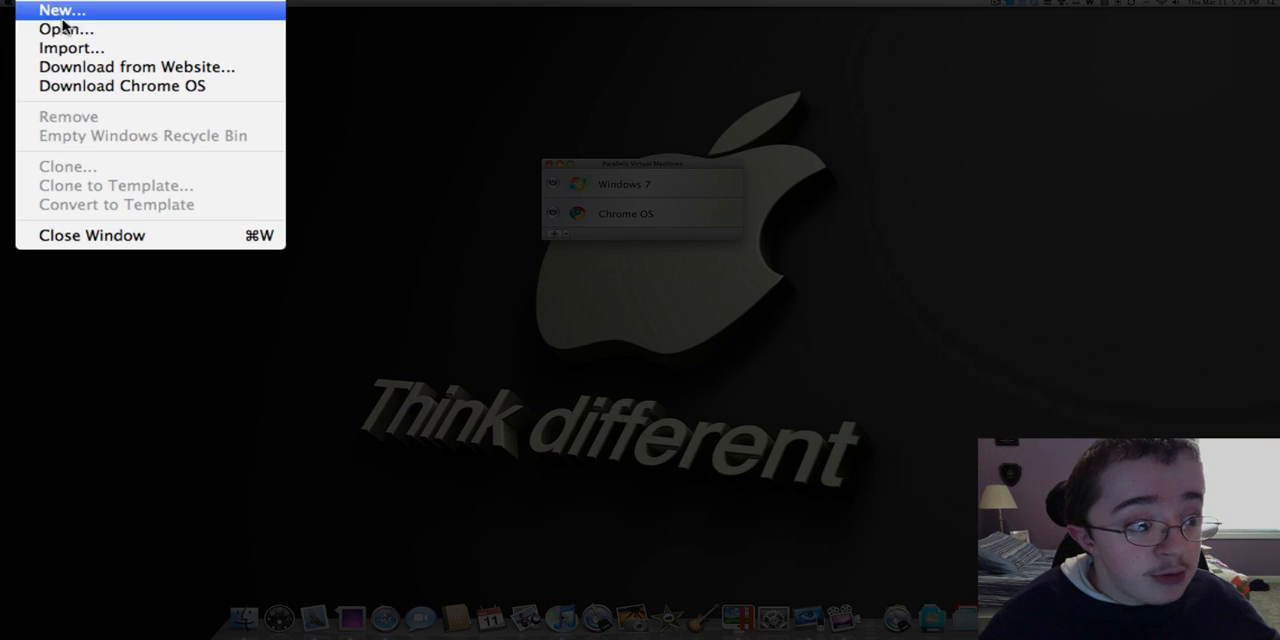
pyautogui.moveTo(118, 88)
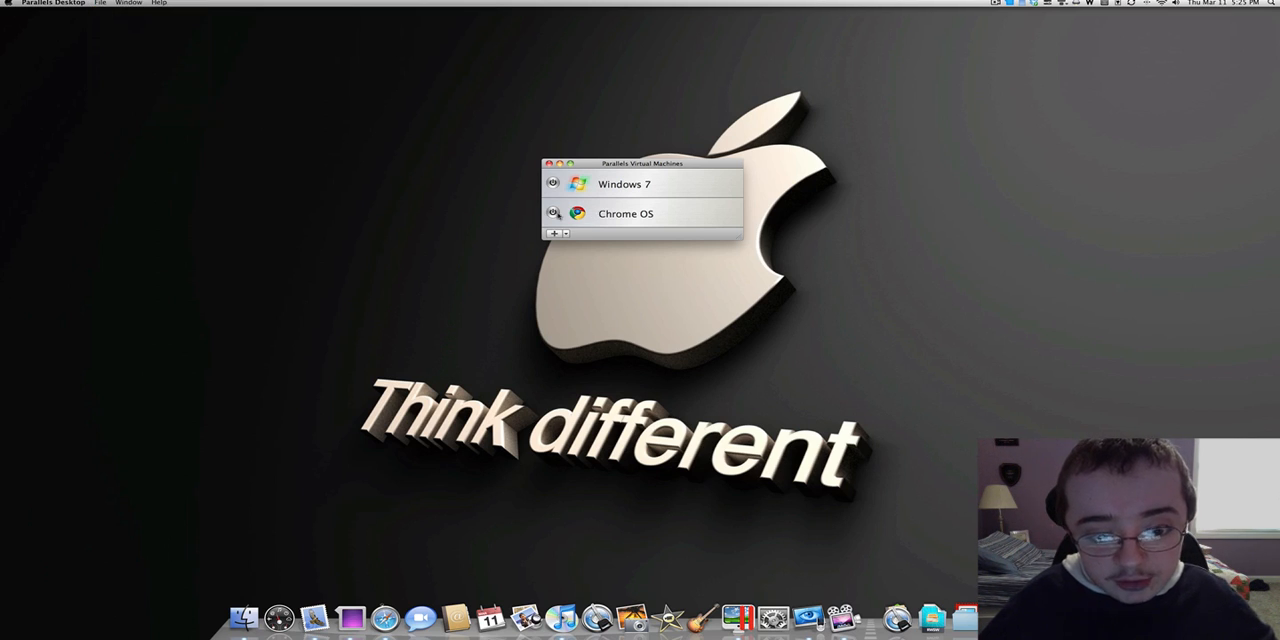
# Boot the Chrome OS virtual machine from the Parallels list until Hulu loads.
pyautogui.doubleClick(632, 216)
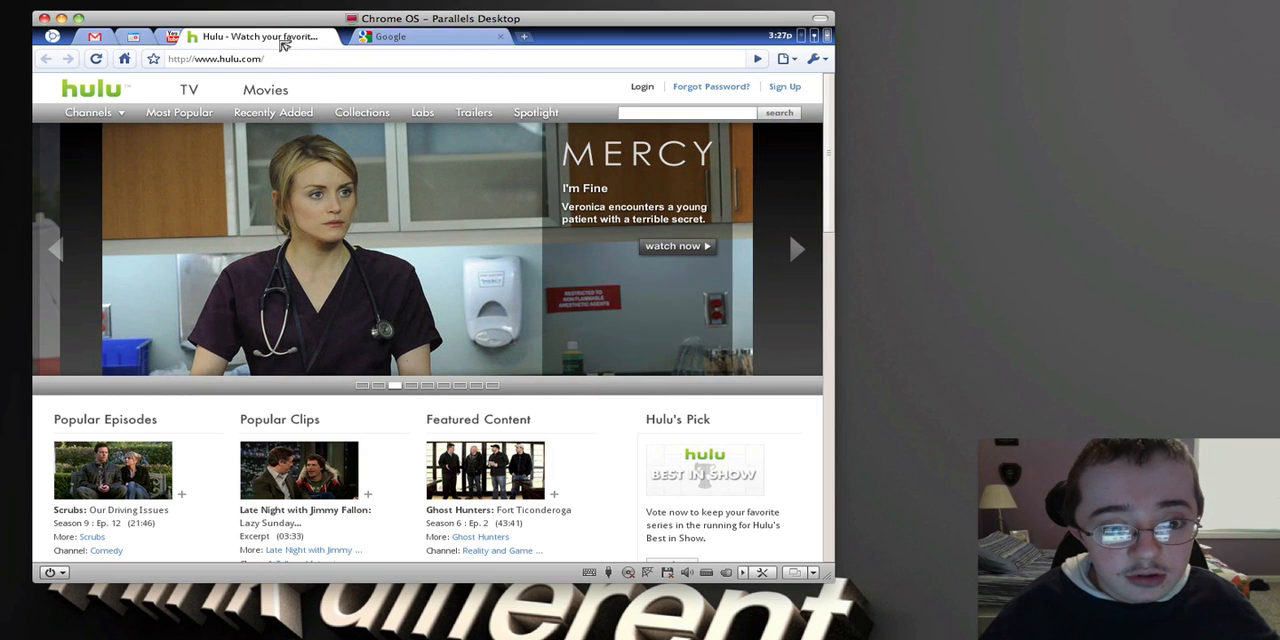
pyautogui.click(430, 36)
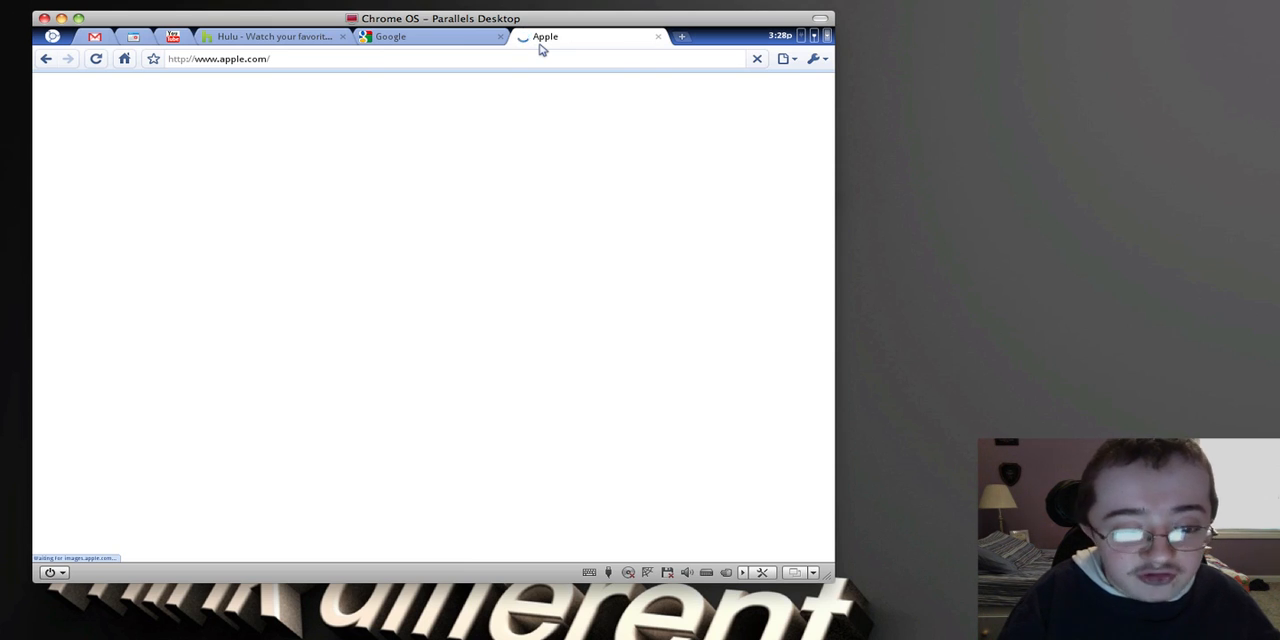
pyautogui.moveTo(648, 38)
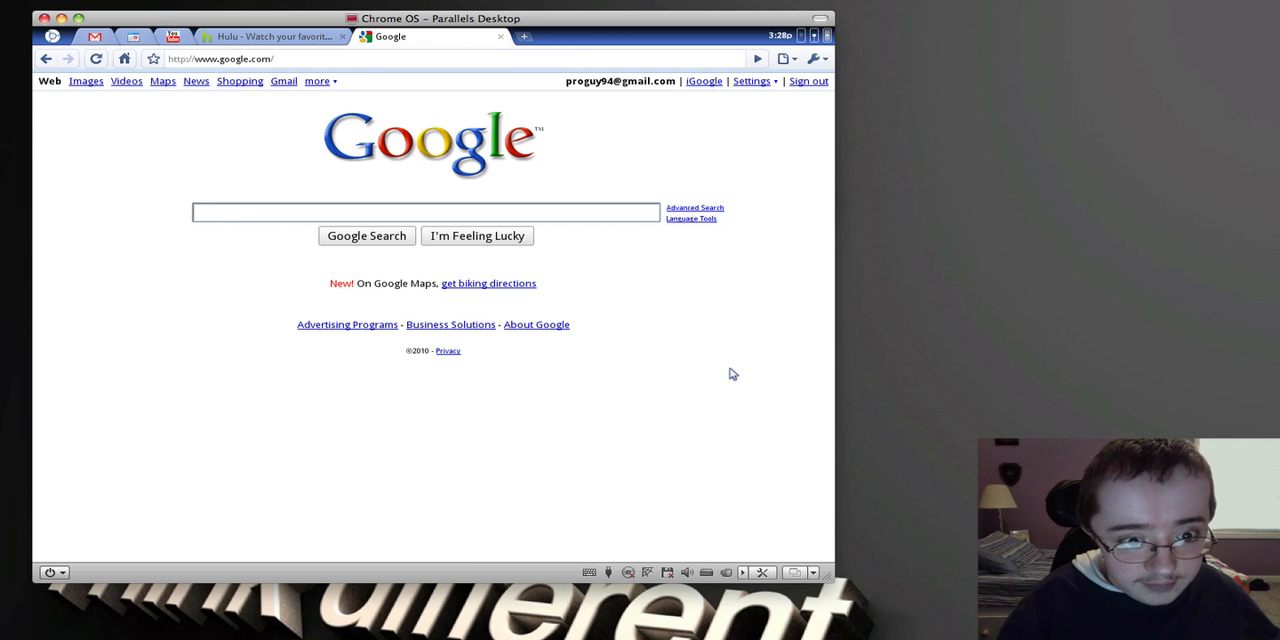
pyautogui.write('apple')
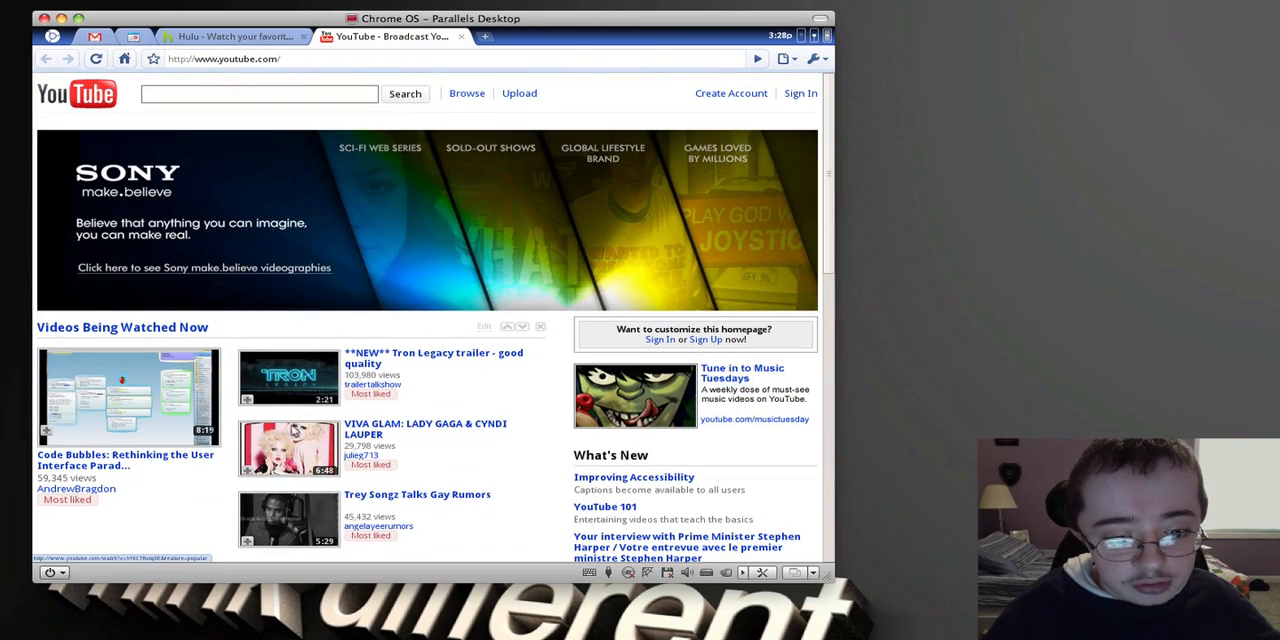
# Go to the /proguy94 YouTube channel and play its Car Mania video.
pyautogui.scroll(-3)
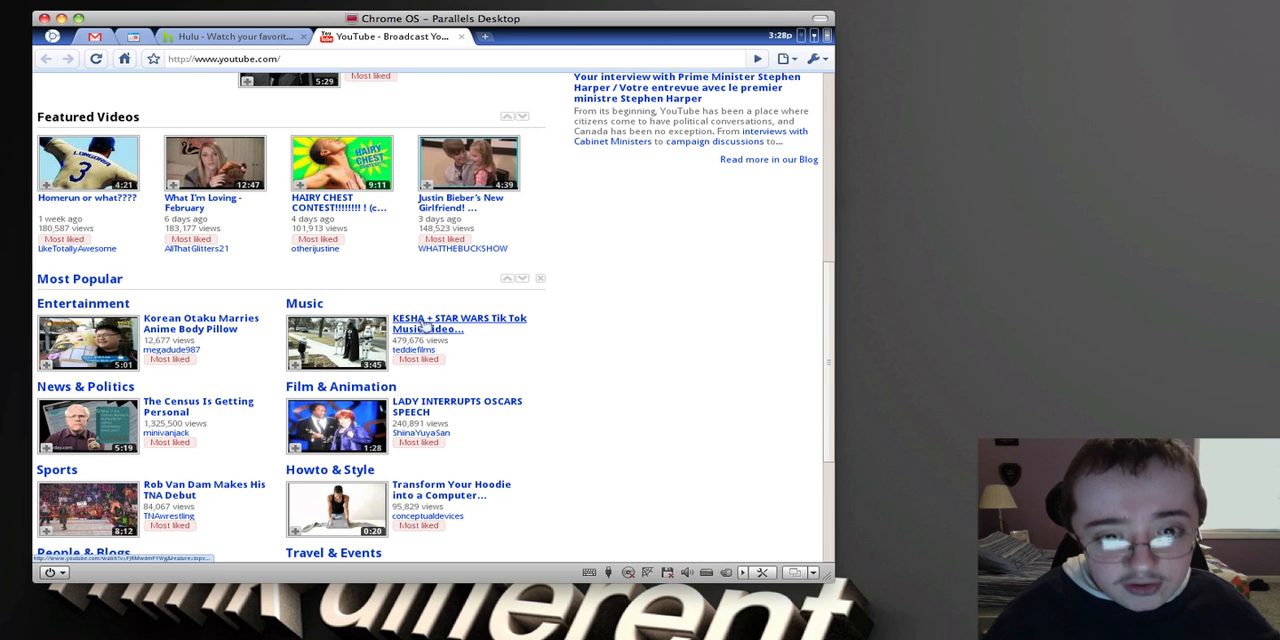
pyautogui.scroll(3)
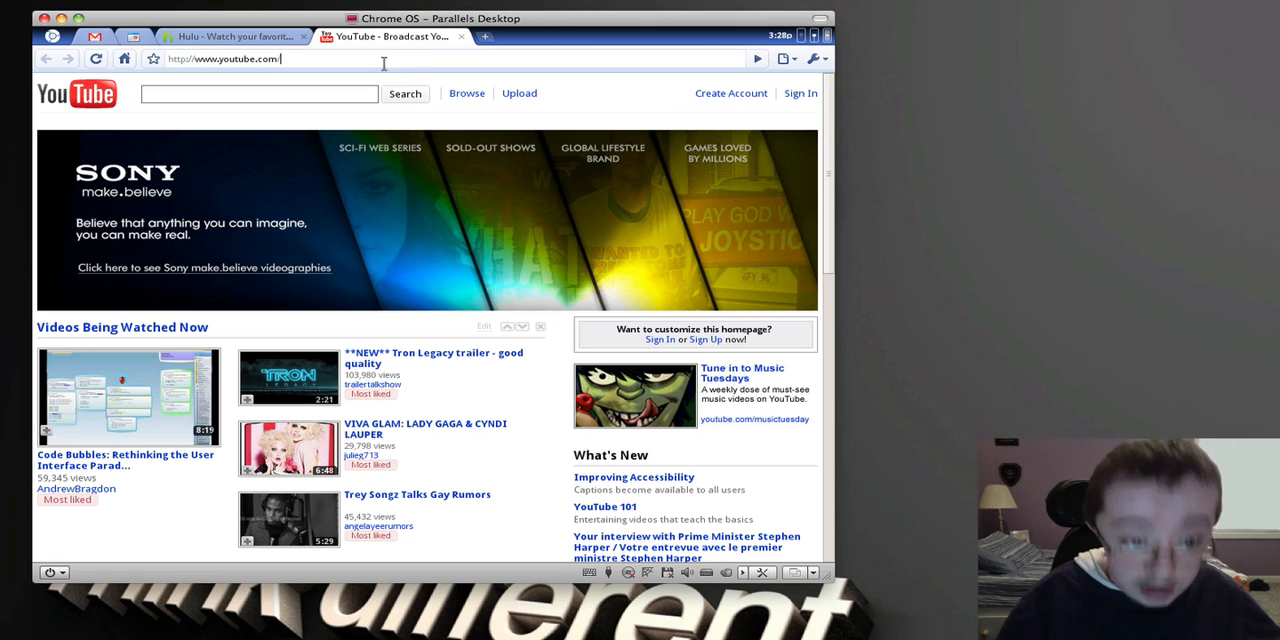
pyautogui.write('/proguy94#p/u/0/_FG3sUWzAFE')
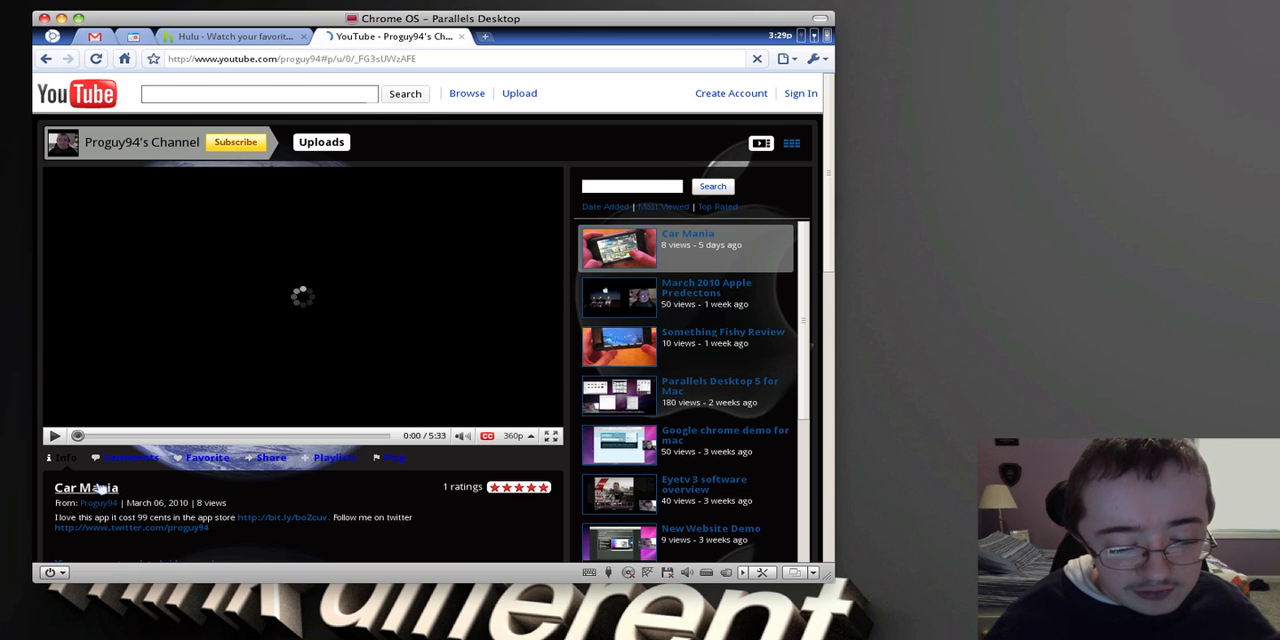
pyautogui.click(616, 248)
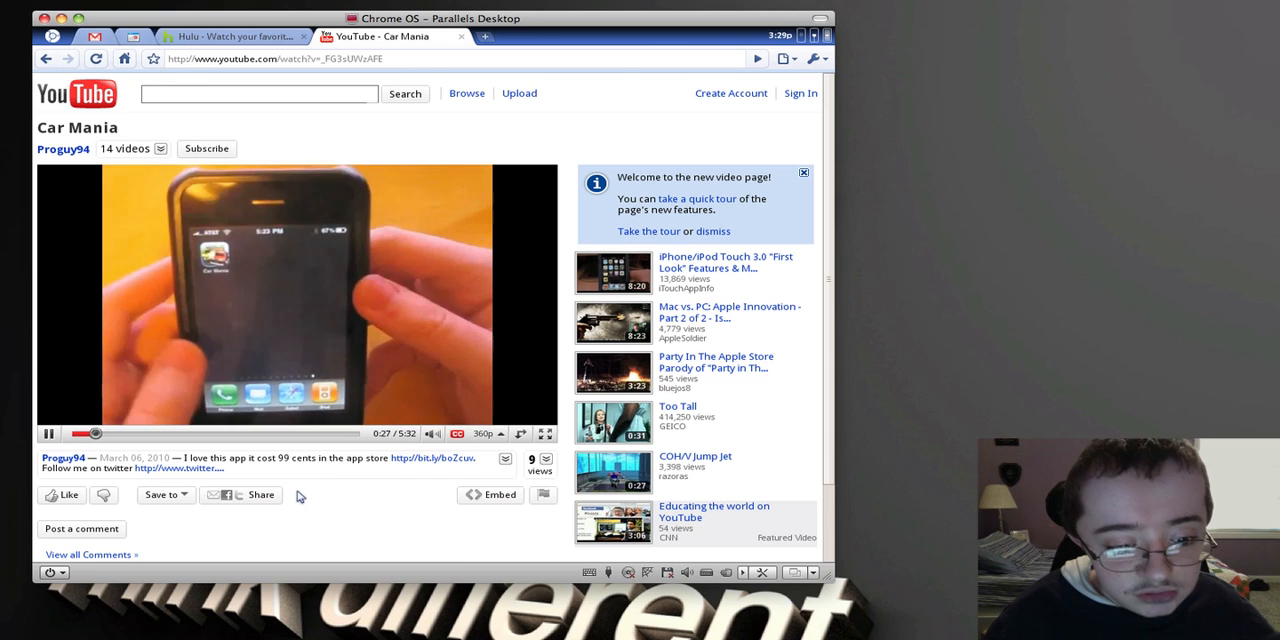
# View Car Mania's statistics, check Gmail, and return to play March 2010 Apple Predections.
pyautogui.scroll(-3)
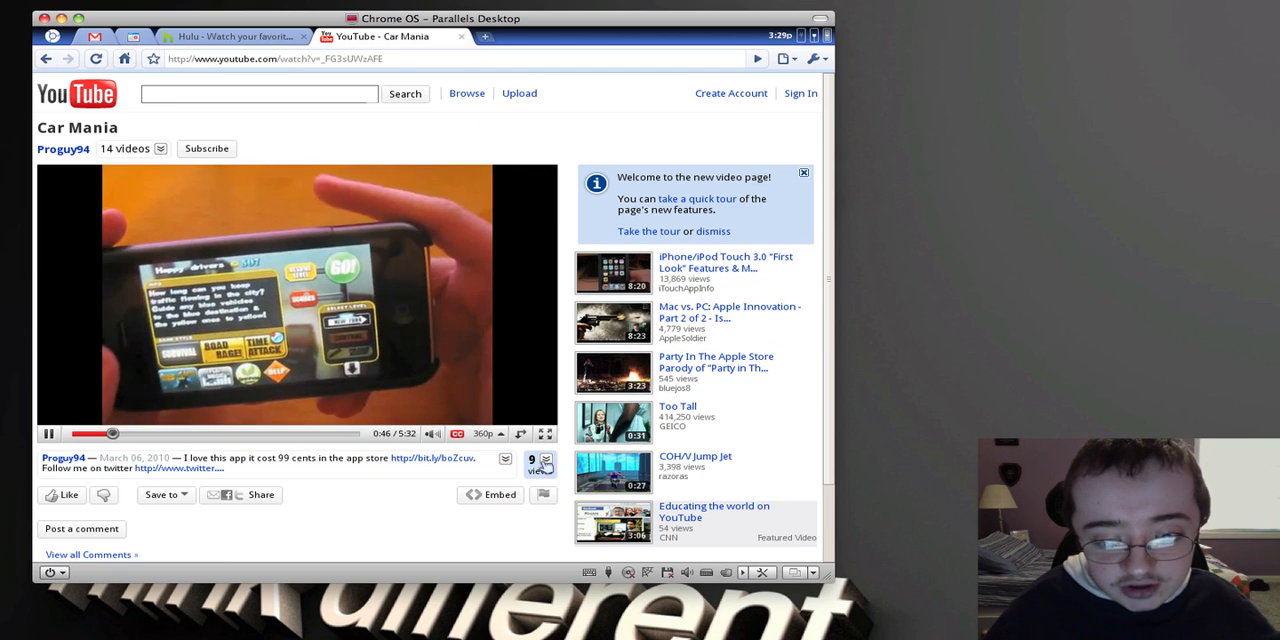
pyautogui.click(548, 464)
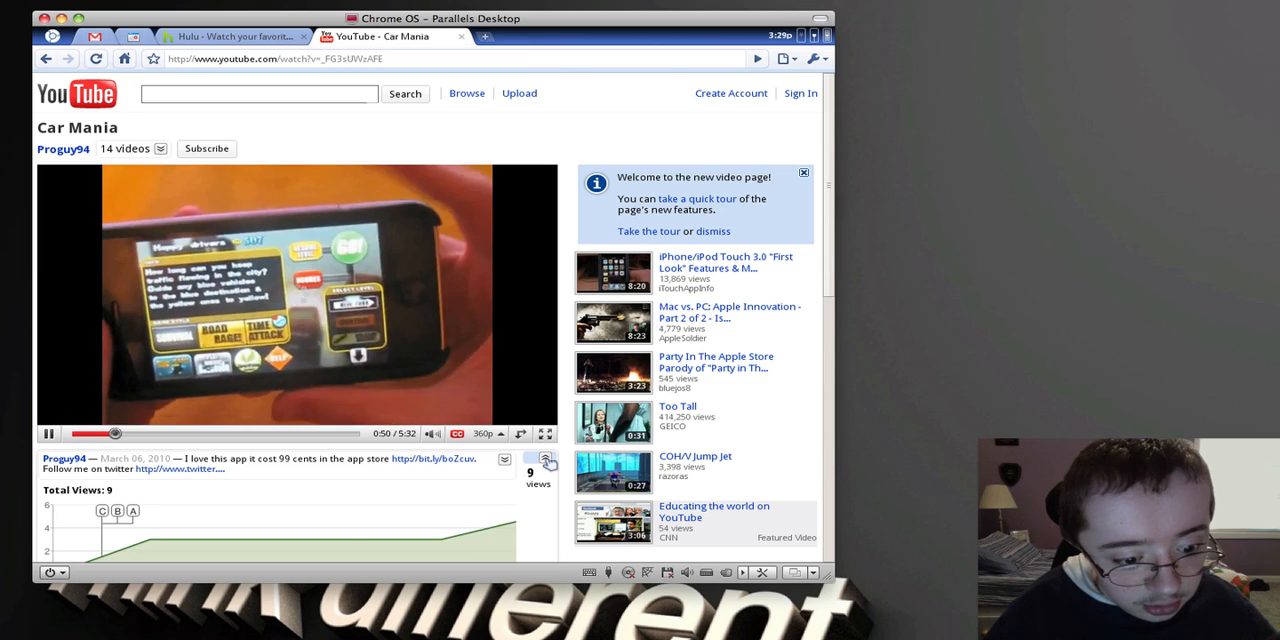
pyautogui.scroll(-3)
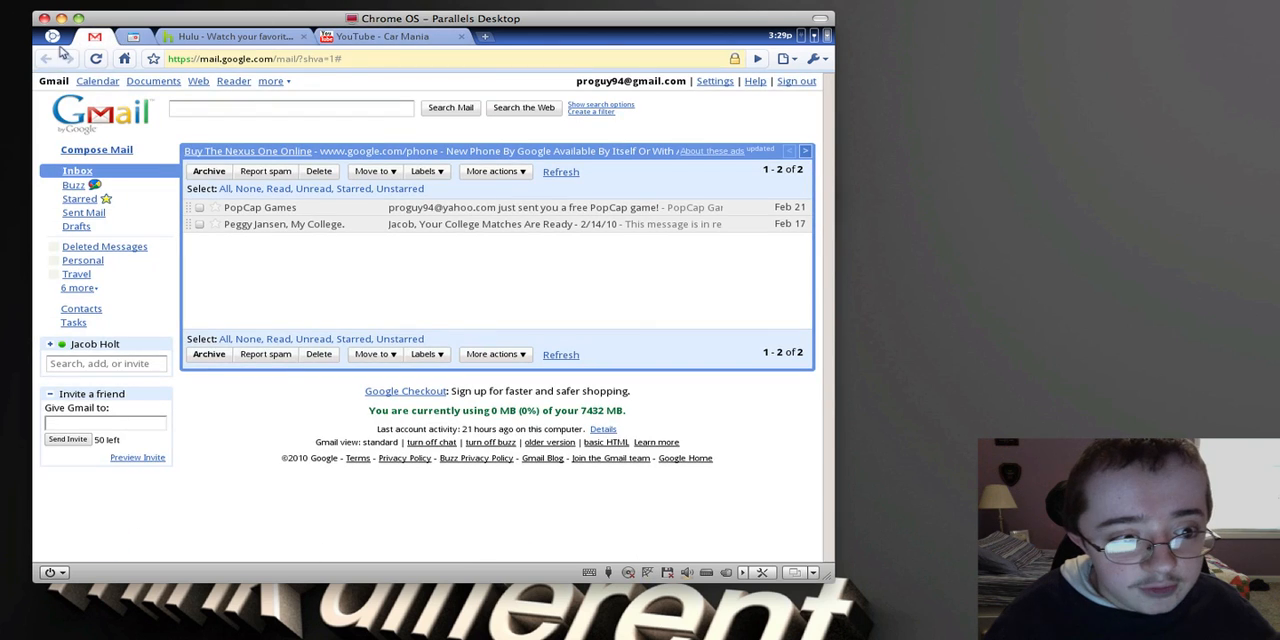
pyautogui.click(390, 36)
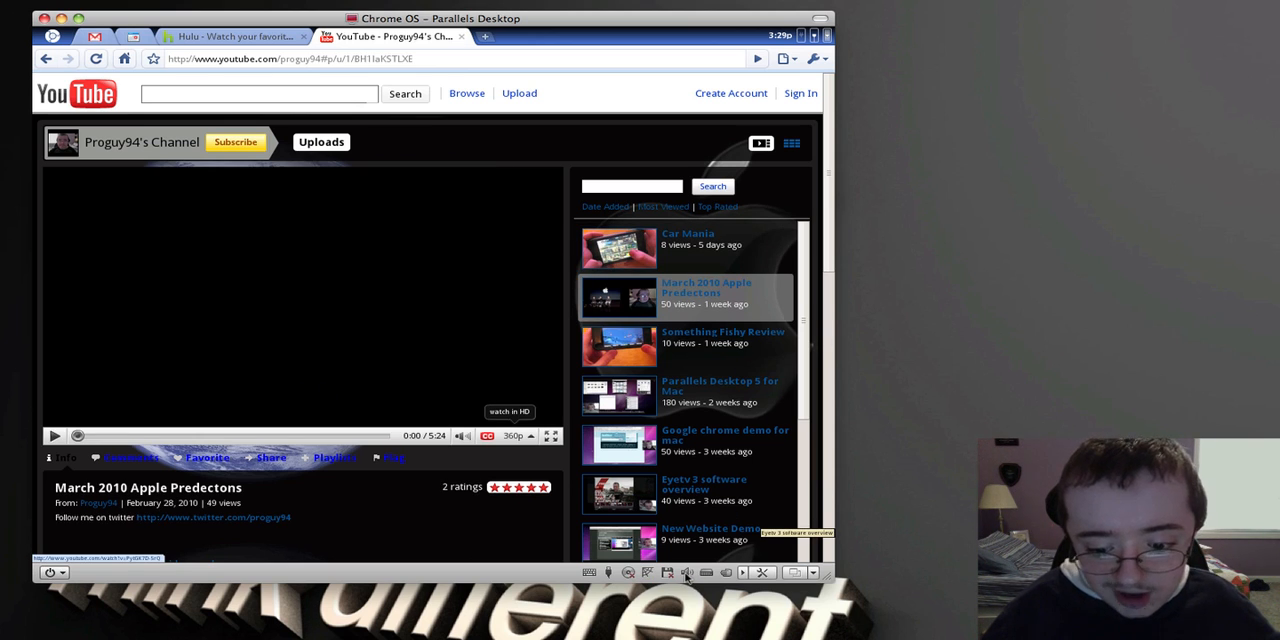
pyautogui.moveTo(730, 588)
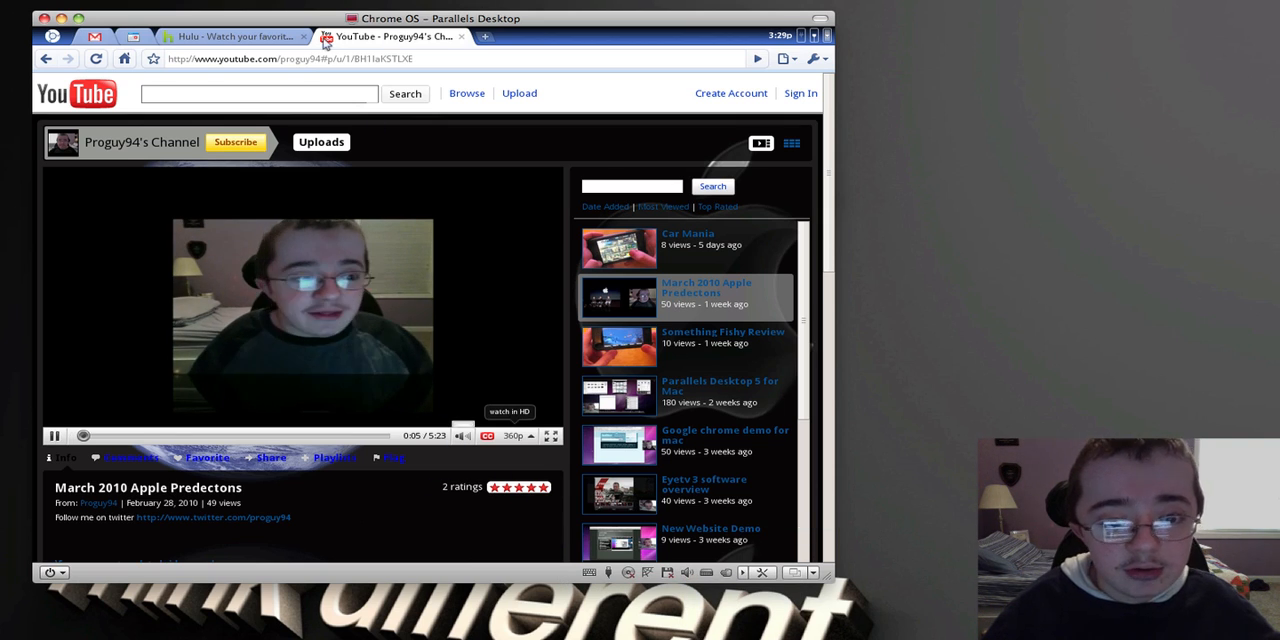
# Search Hulu for 'house' and play the featured House episode (Season 6, Ep. 13).
pyautogui.click(232, 36)
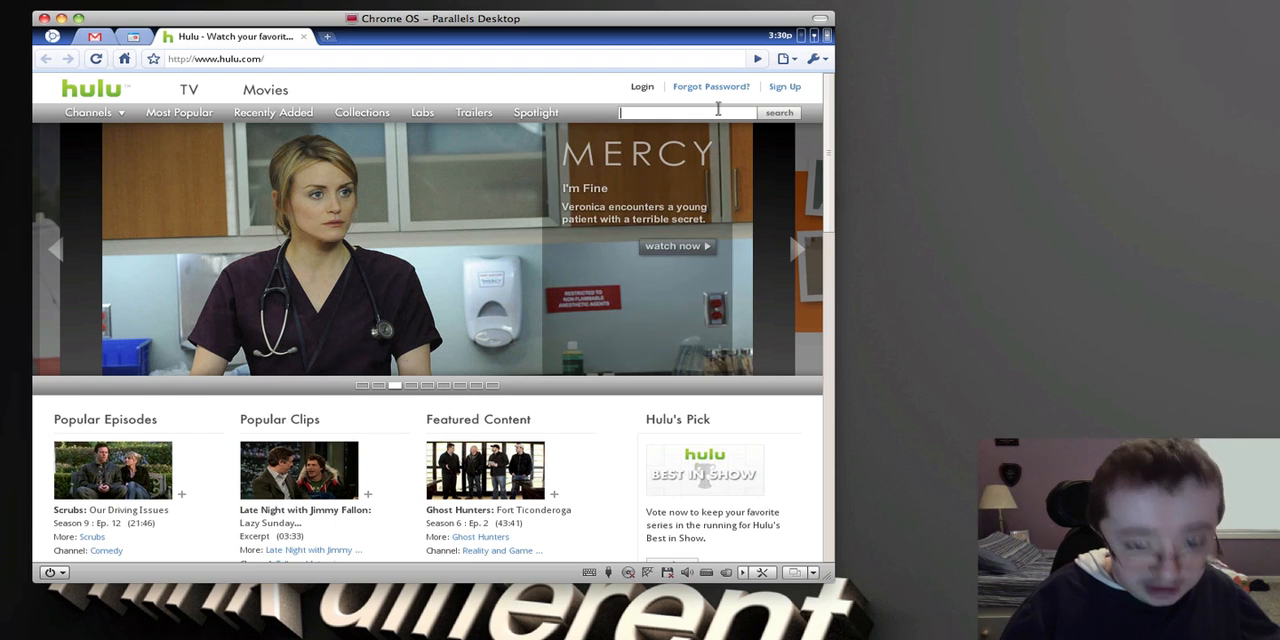
pyautogui.write('house')
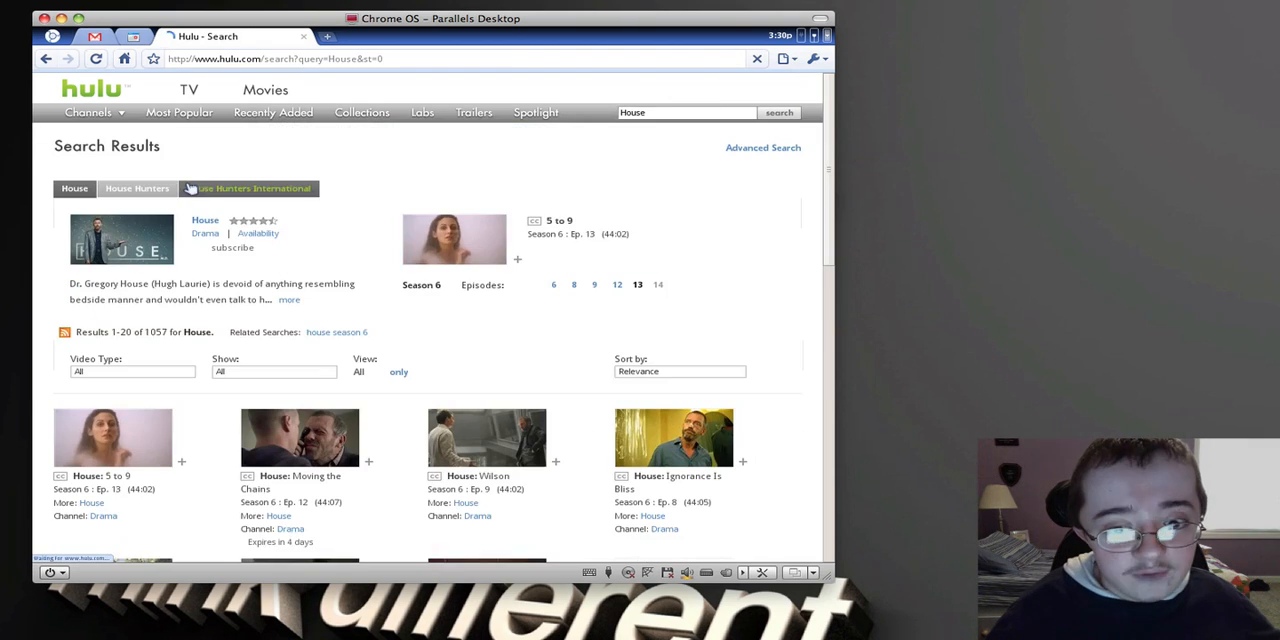
pyautogui.click(204, 220)
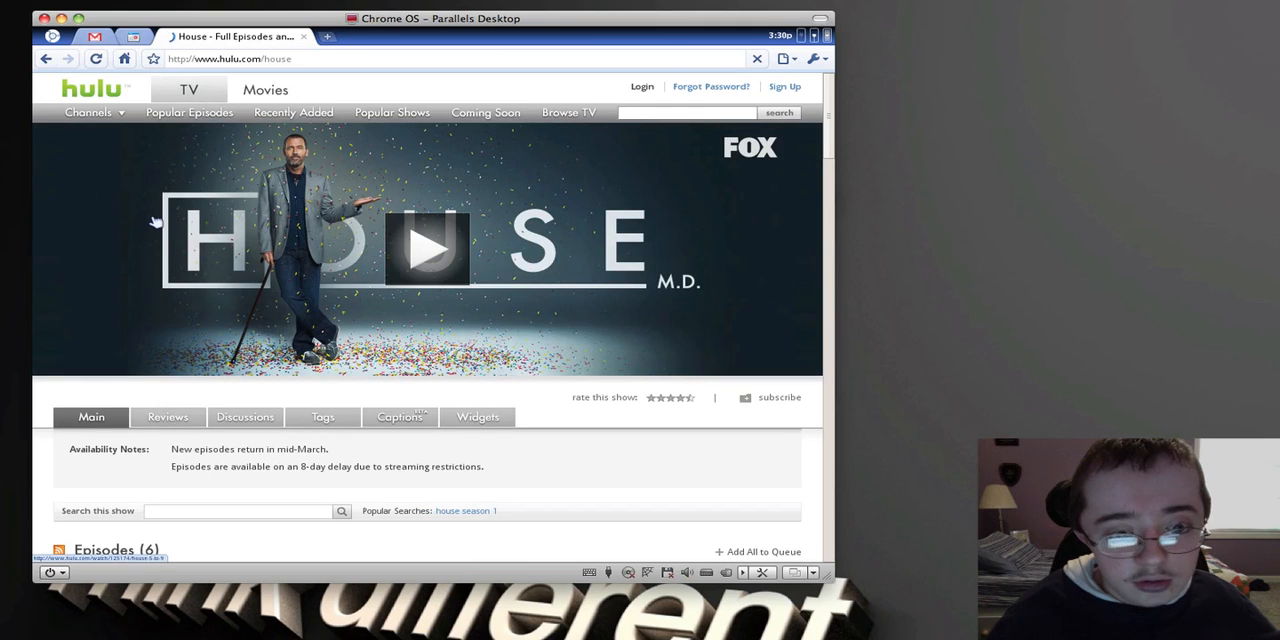
pyautogui.click(432, 248)
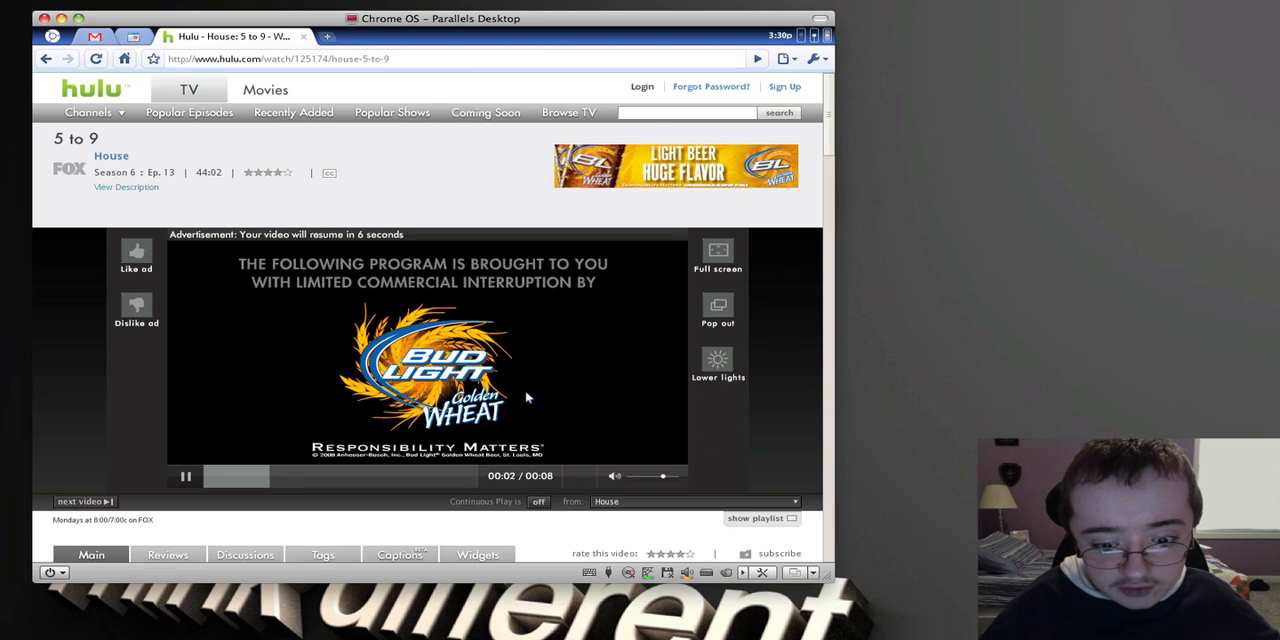
pyautogui.moveTo(556, 422)
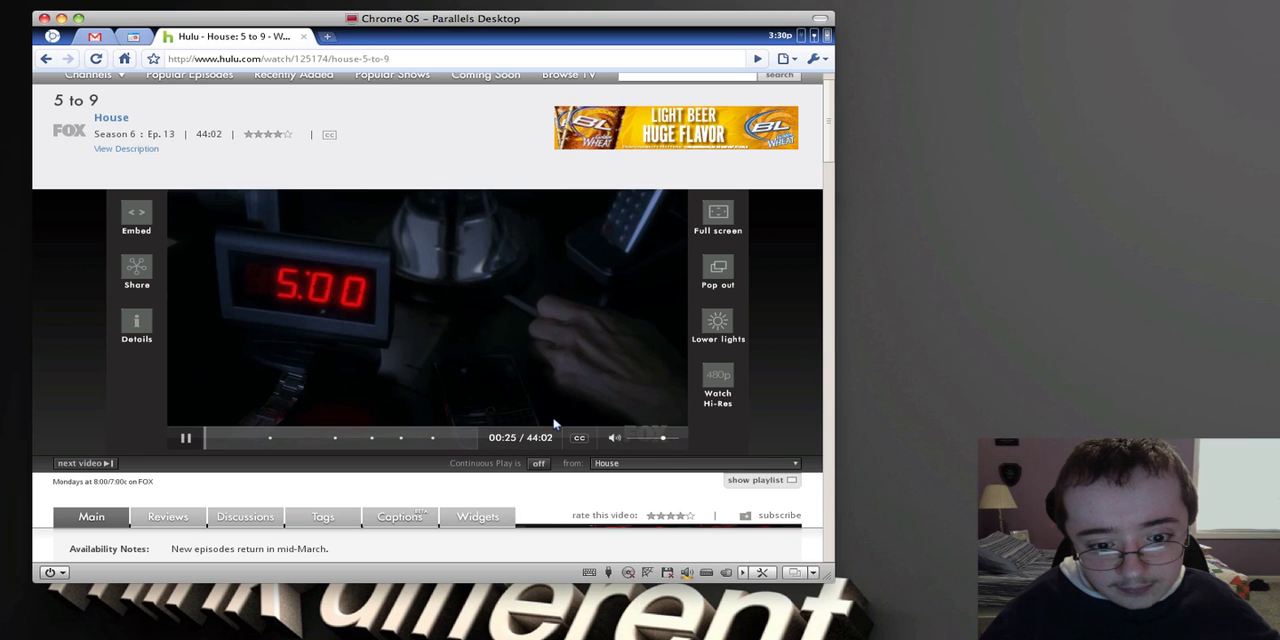
pyautogui.moveTo(520, 384)
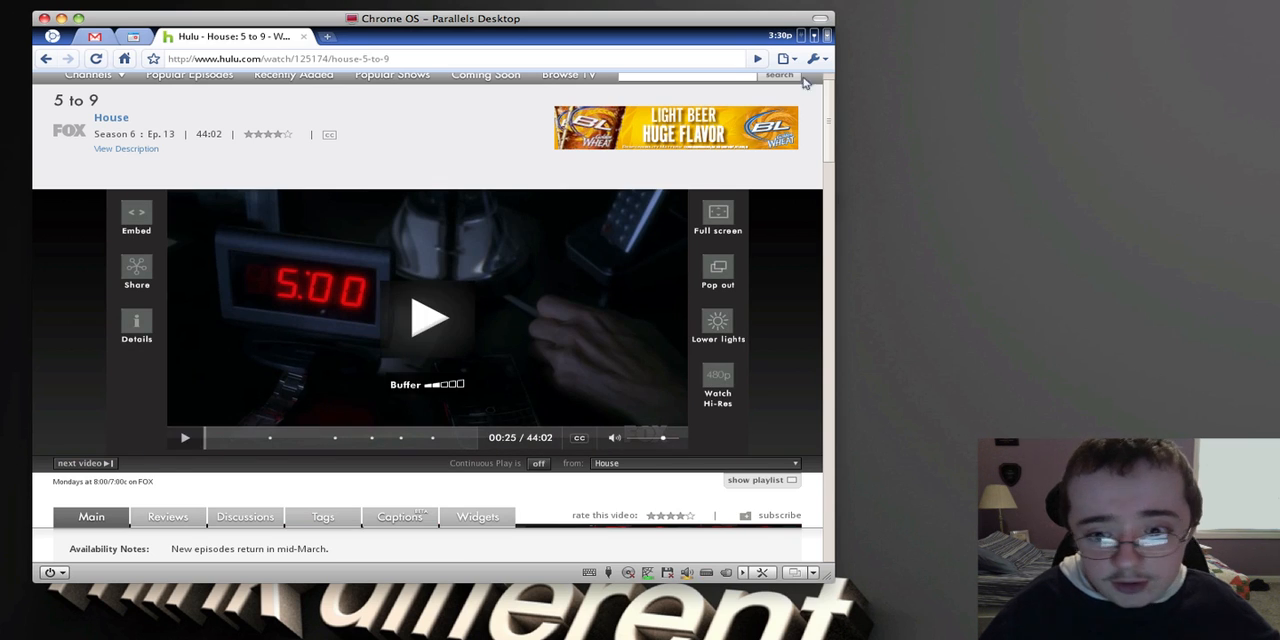
pyautogui.click(814, 58)
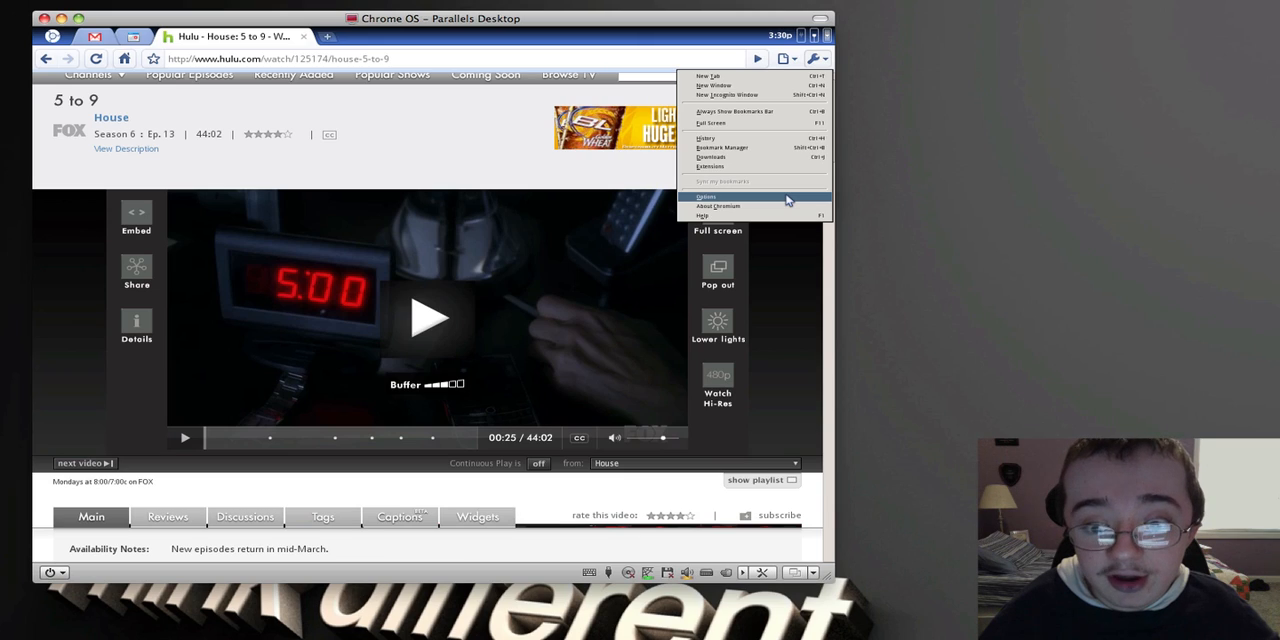
pyautogui.click(706, 196)
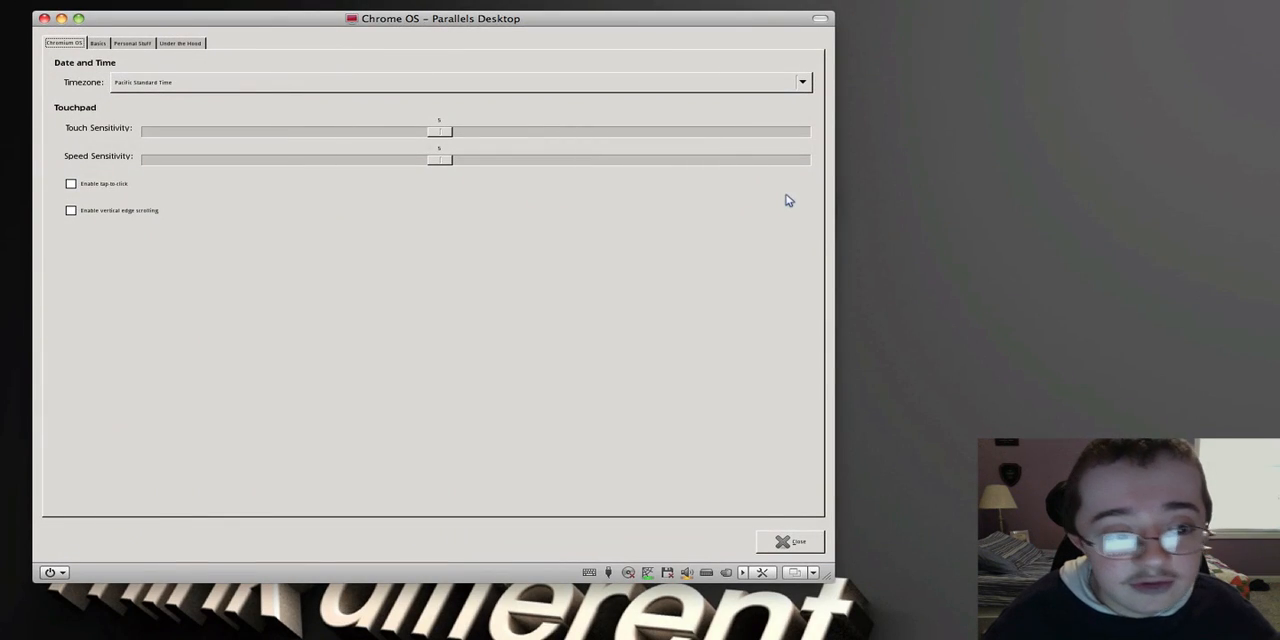
pyautogui.click(98, 44)
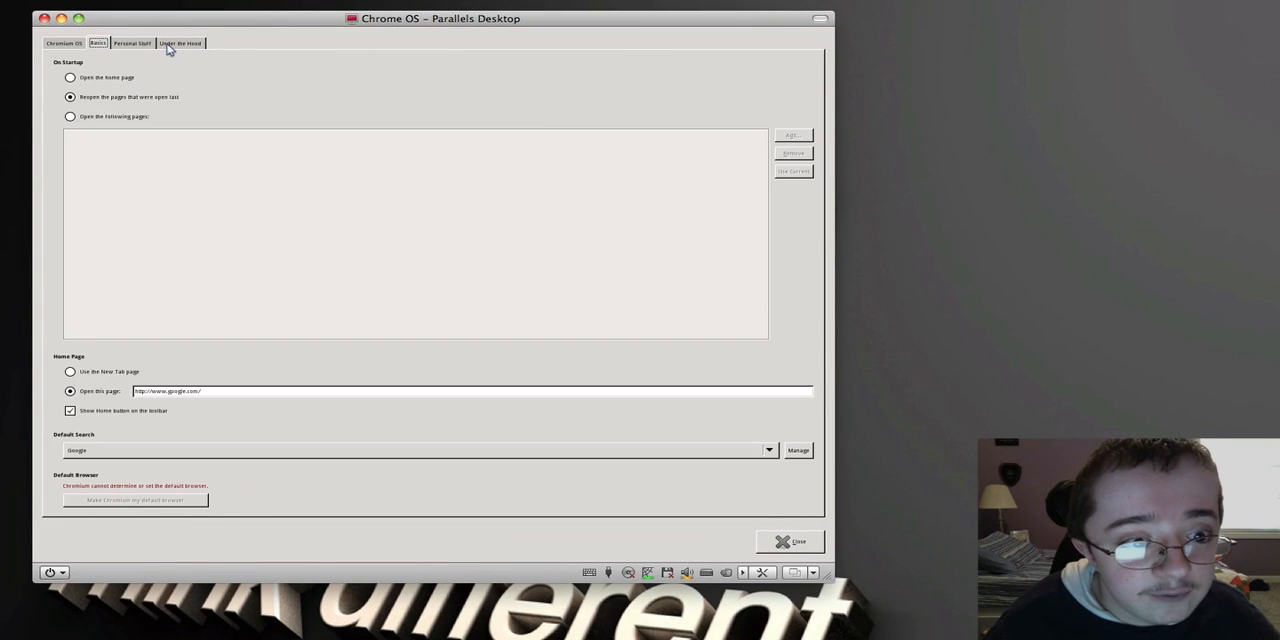
pyautogui.click(56, 44)
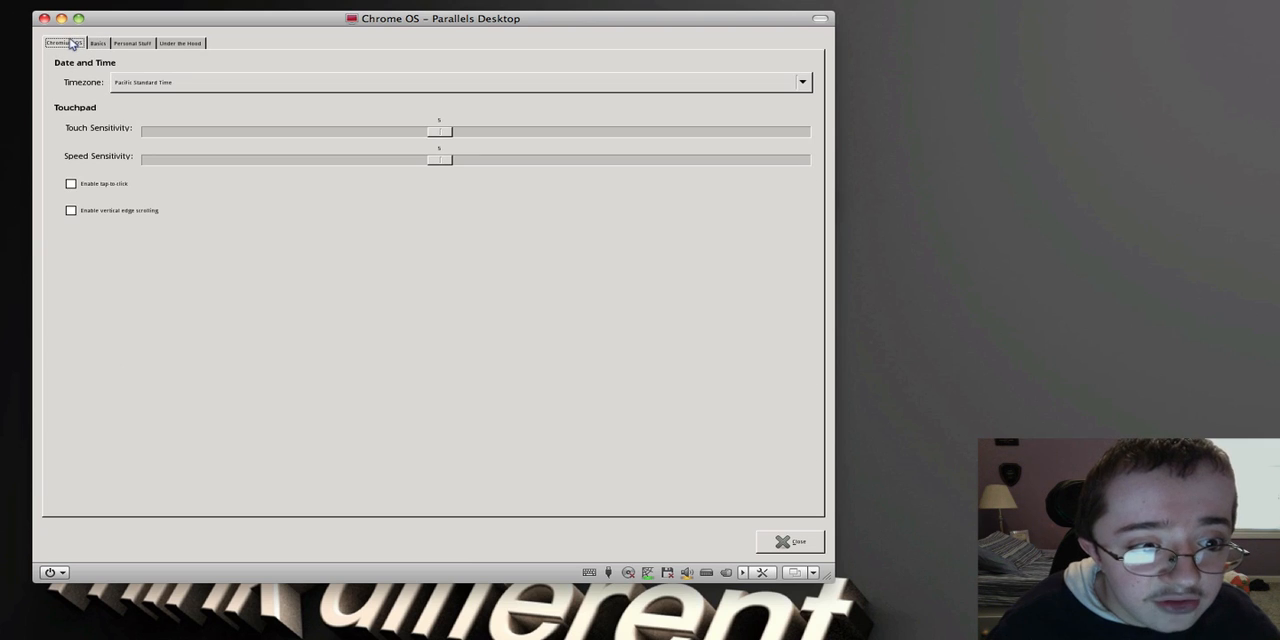
pyautogui.moveTo(332, 104)
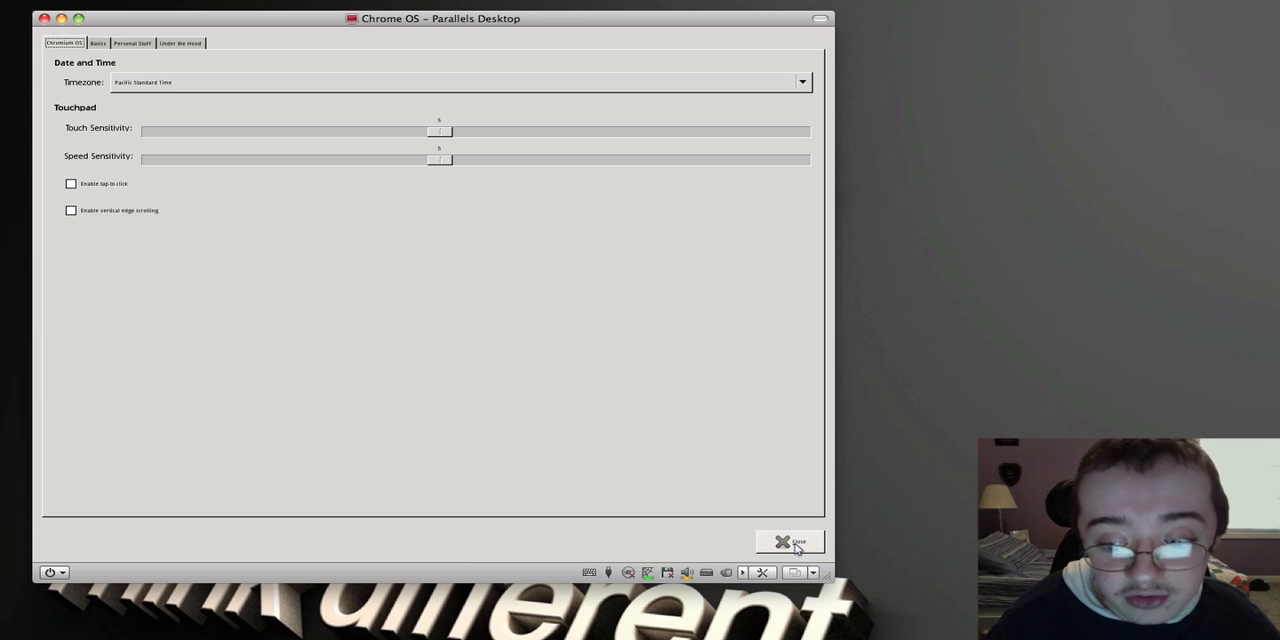
pyautogui.click(796, 540)
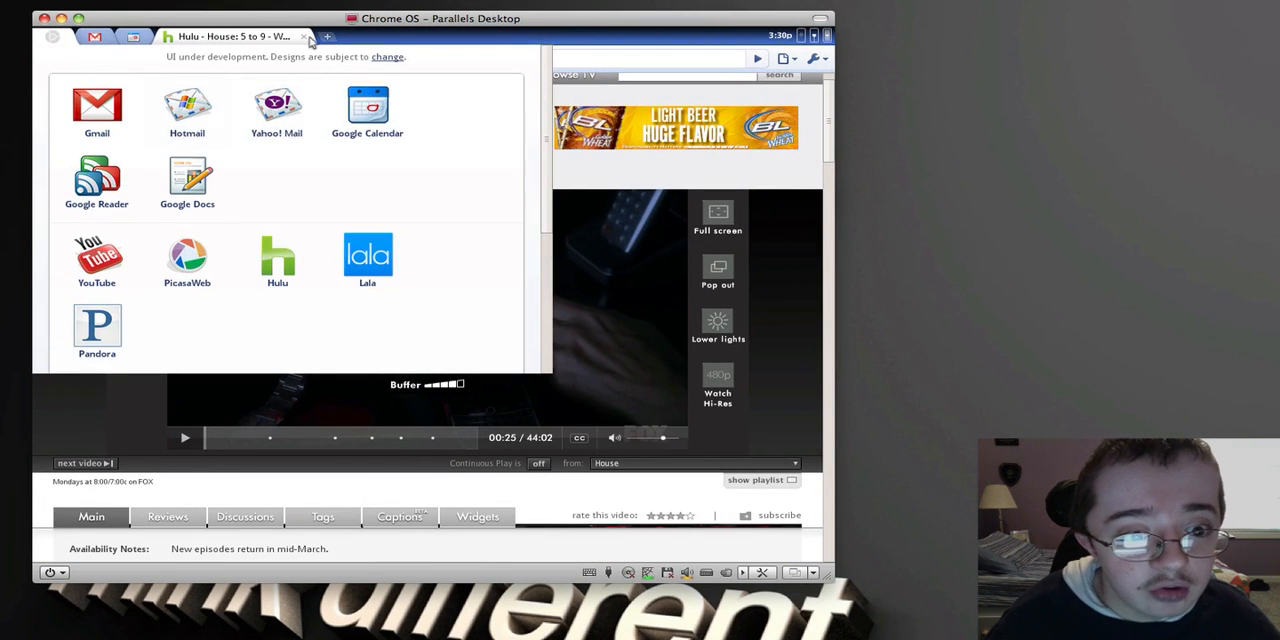
pyautogui.moveTo(276, 110)
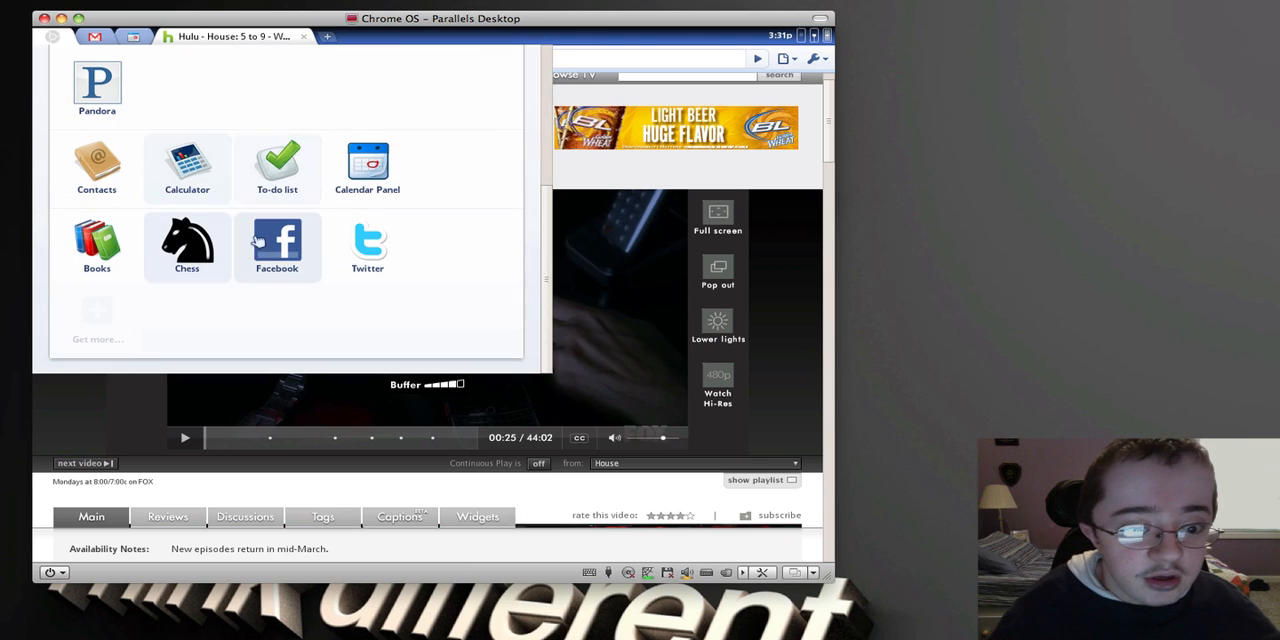
# Play a few flashCHESS moves from the launcher, then return to the app menu.
pyautogui.click(186, 248)
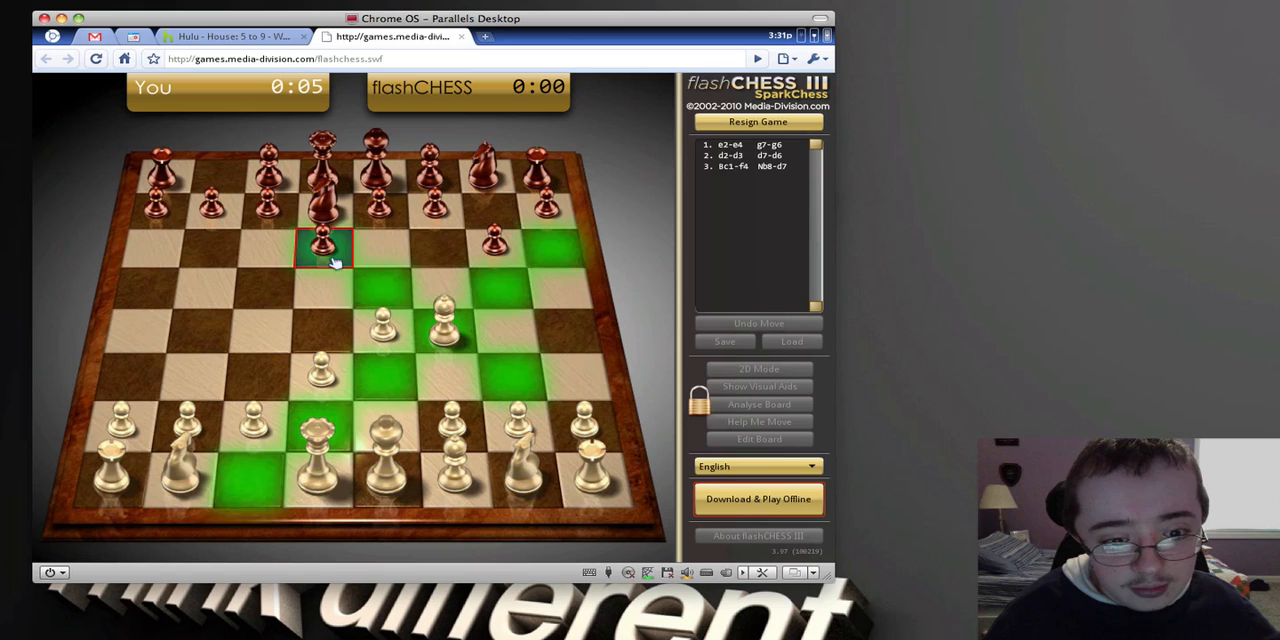
pyautogui.click(322, 244)
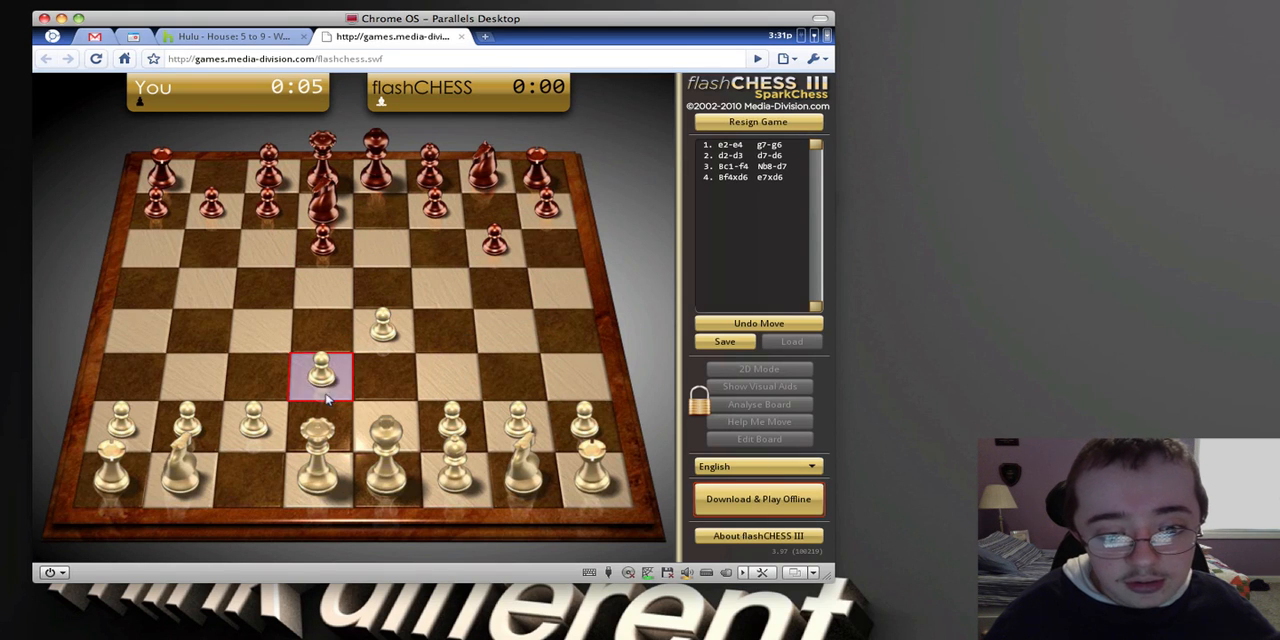
pyautogui.click(240, 36)
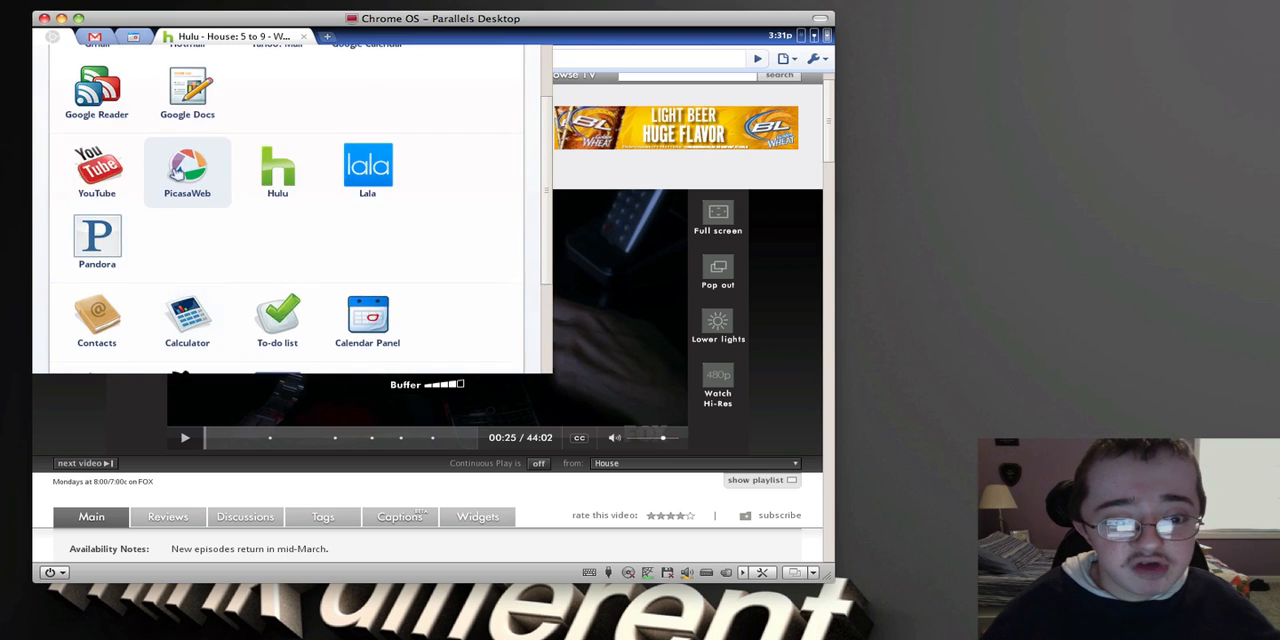
pyautogui.scroll(-3)
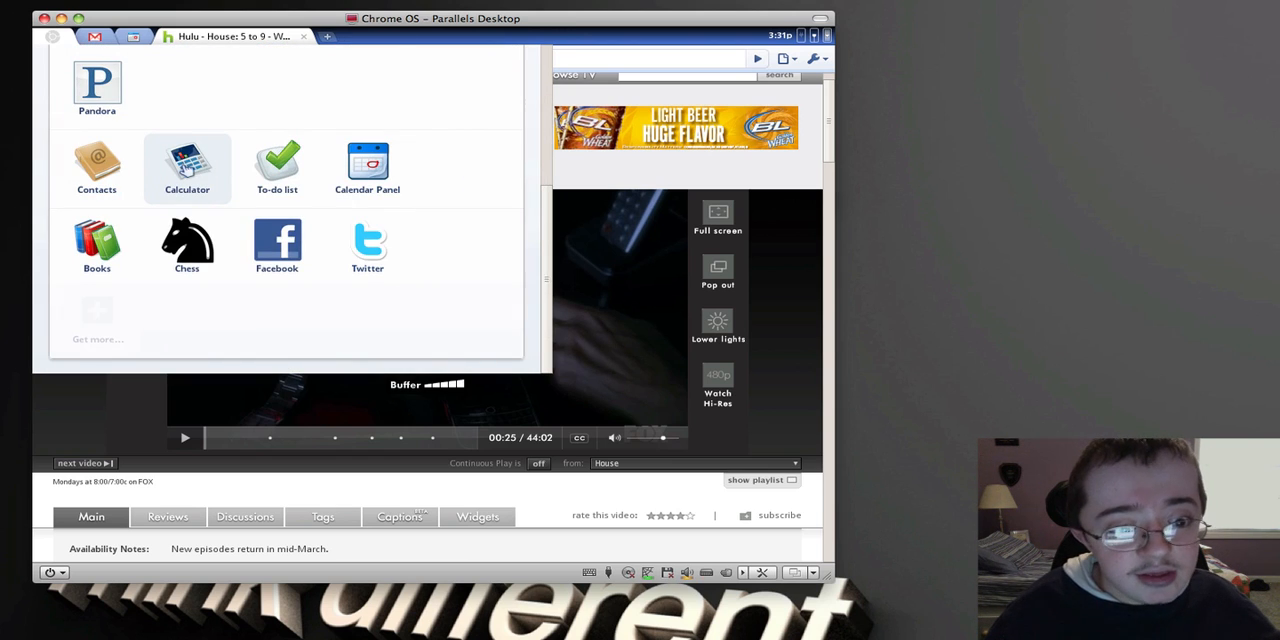
# Compute 5436/33 and 55+3359 = 3414 in the Calculator panel, then minimize it.
pyautogui.click(188, 160)
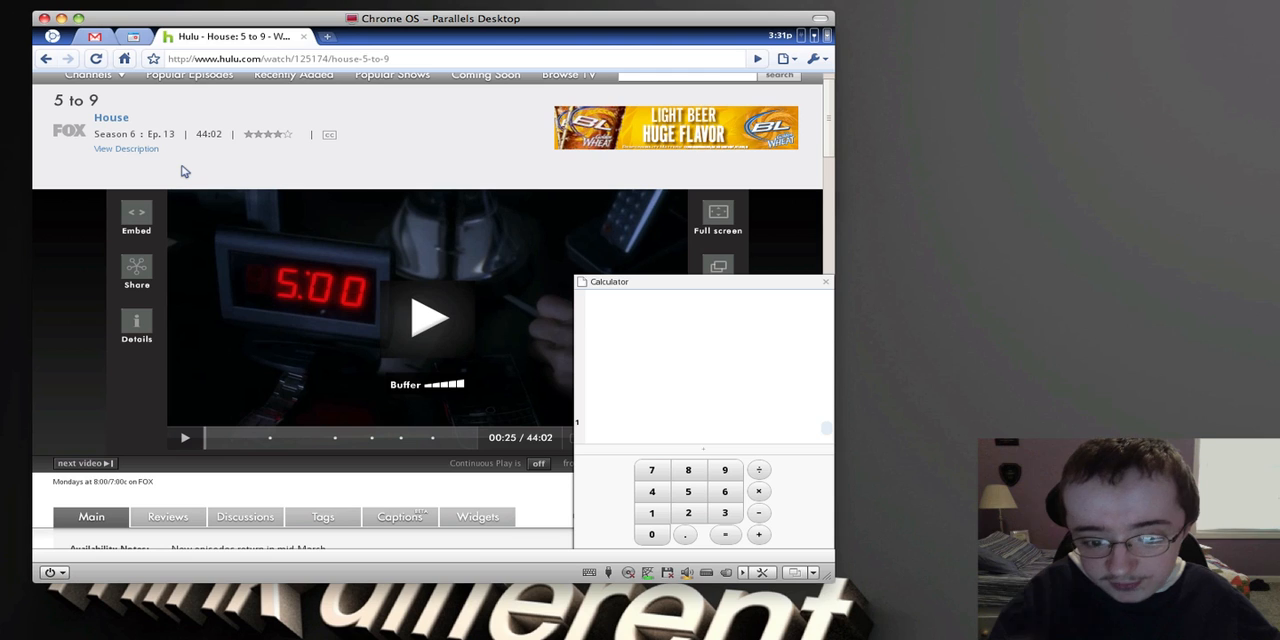
pyautogui.moveTo(700, 444)
pyautogui.write('55+33')
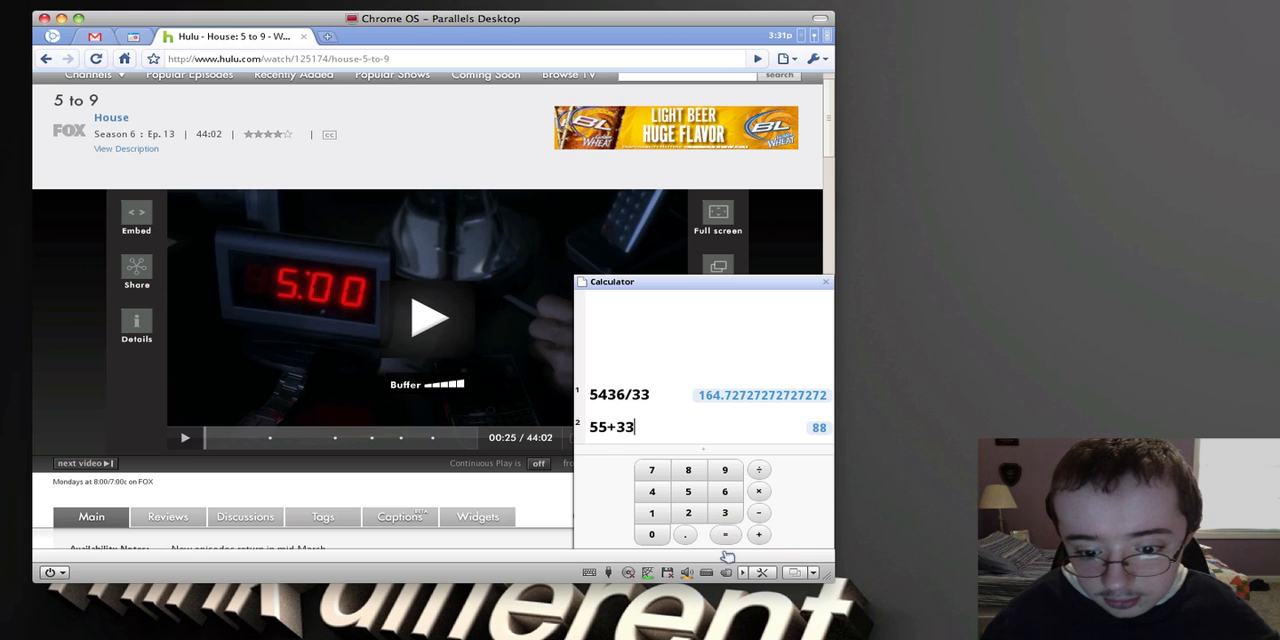
pyautogui.moveTo(726, 474)
pyautogui.write('59')
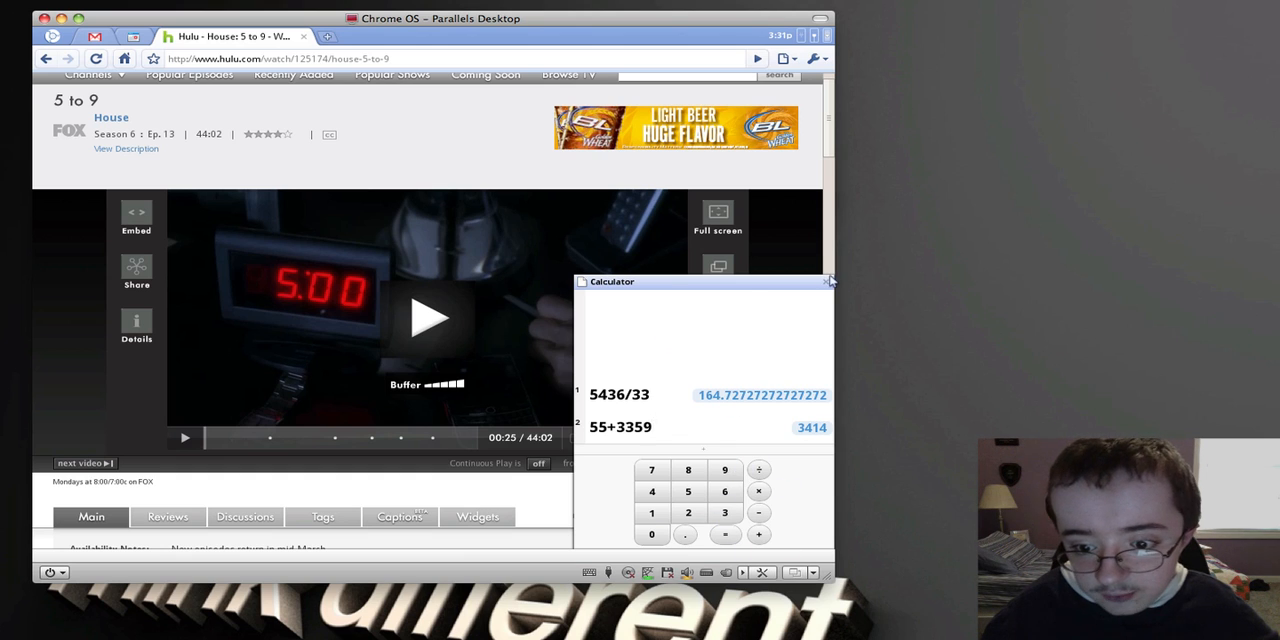
pyautogui.click(832, 280)
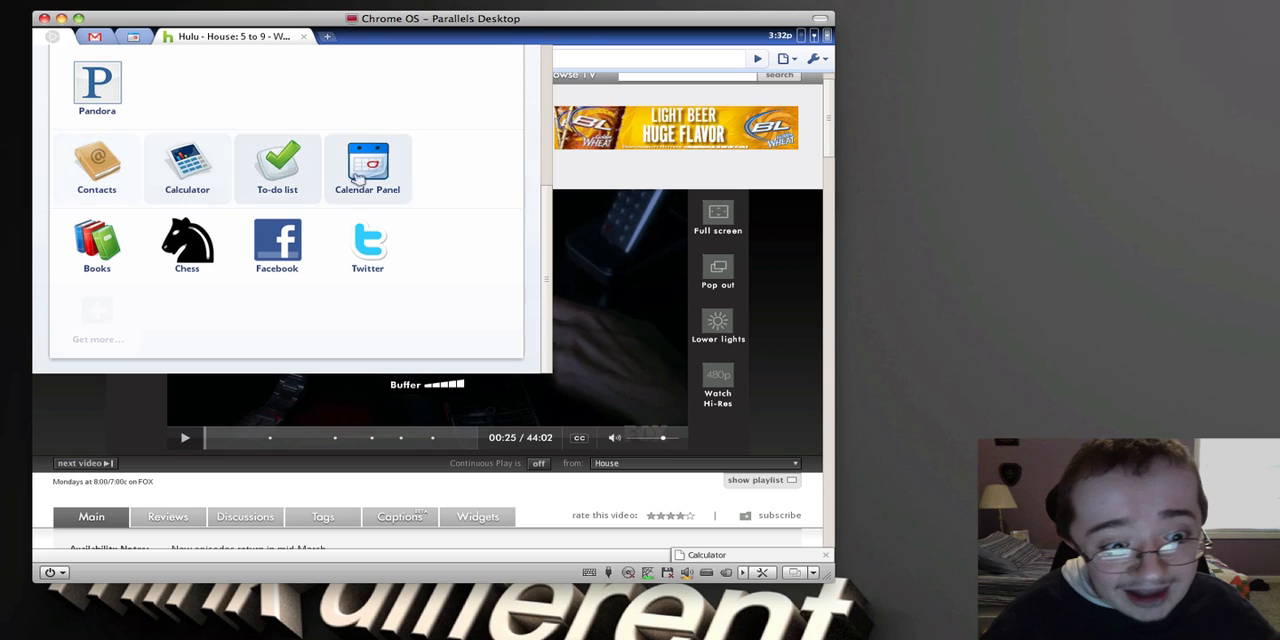
# Check the empty Calendar panel, visit Gmail, return to the Hulu Known Unknown page and a new tab.
pyautogui.click(368, 162)
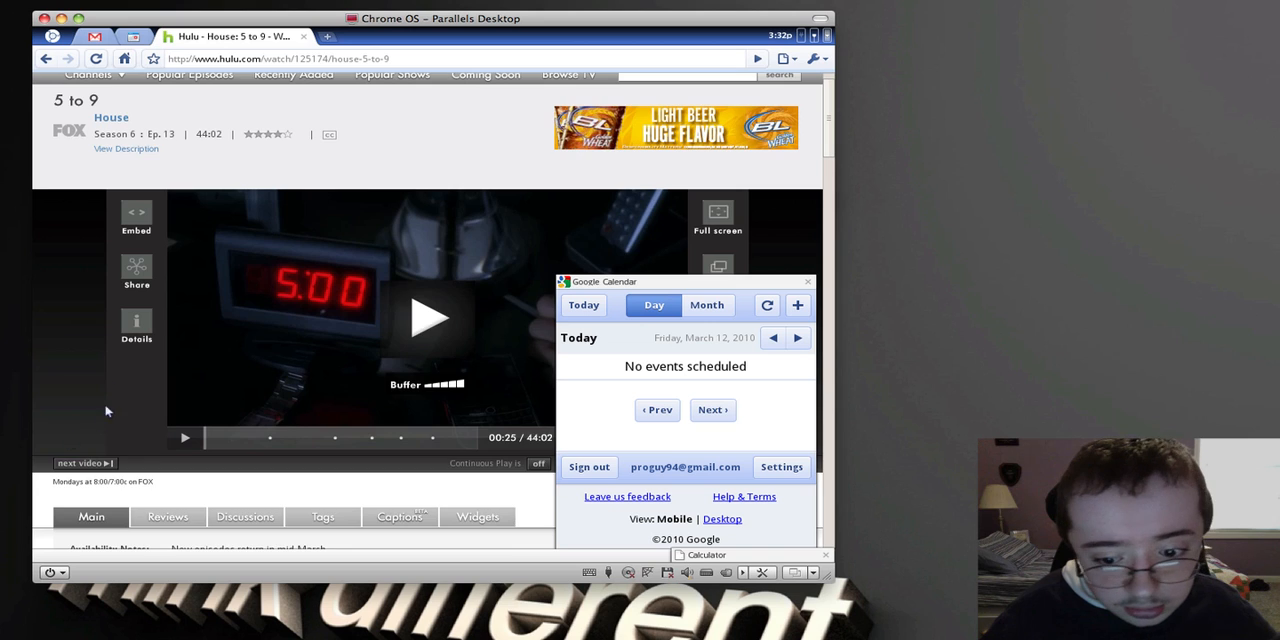
pyautogui.scroll(-3)
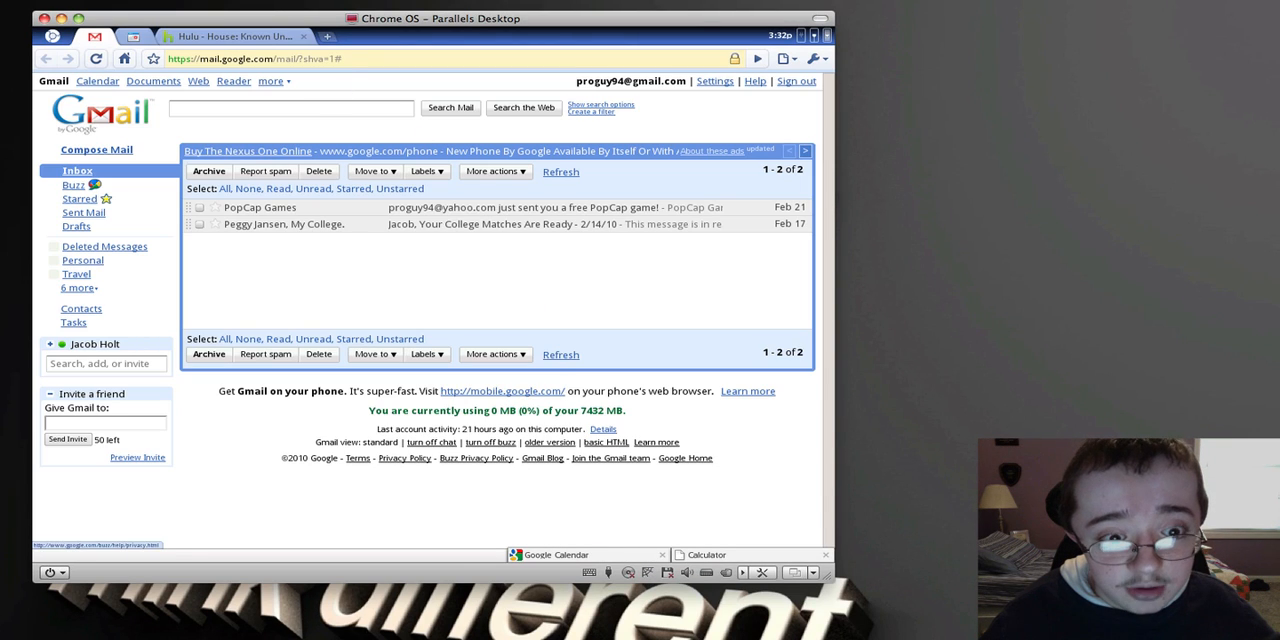
pyautogui.click(230, 32)
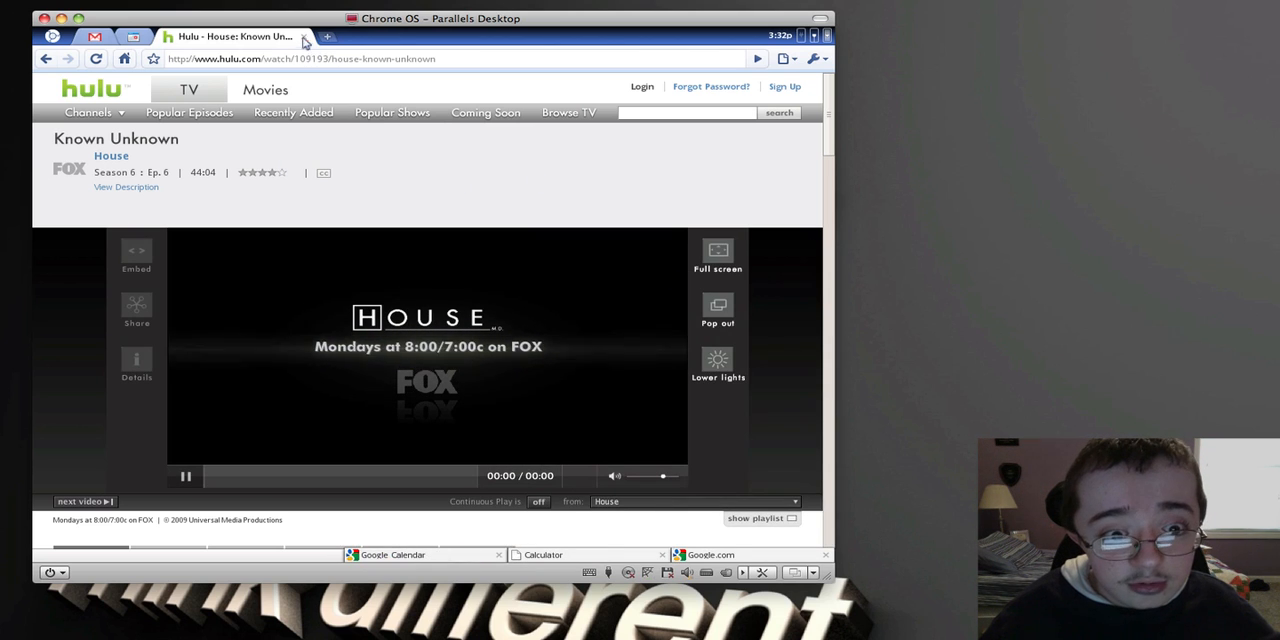
pyautogui.click(340, 36)
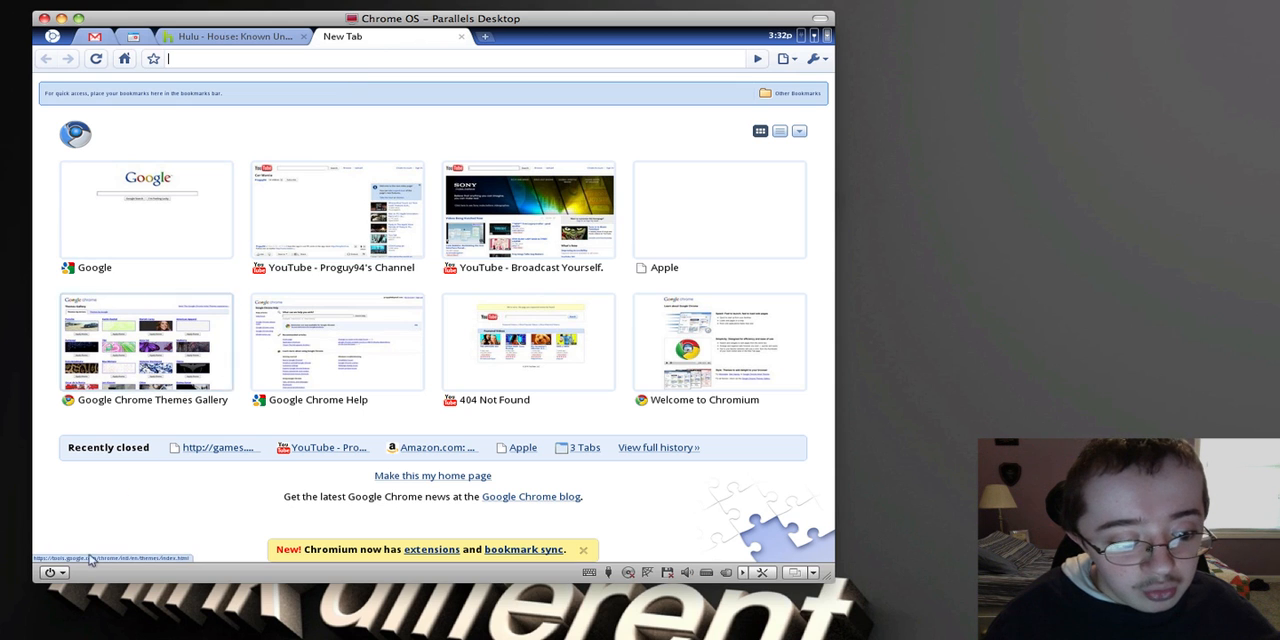
# Shut down the Chrome OS virtual machine from the Parallels power menu.
pyautogui.click(48, 572)
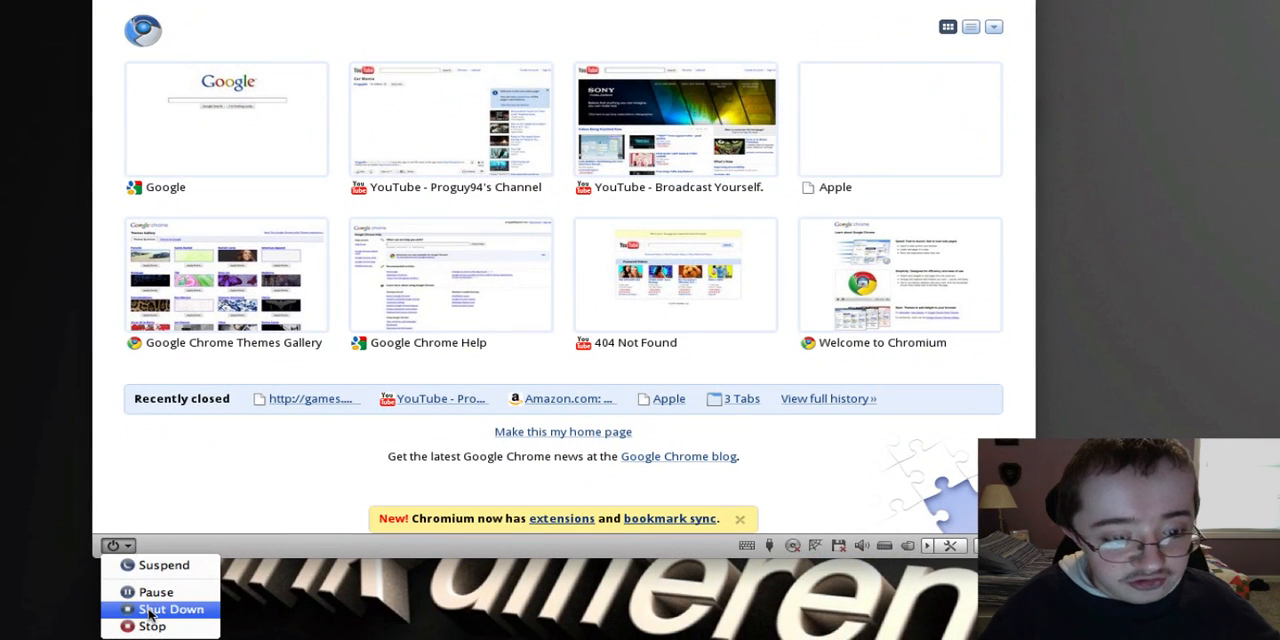
pyautogui.click(172, 608)
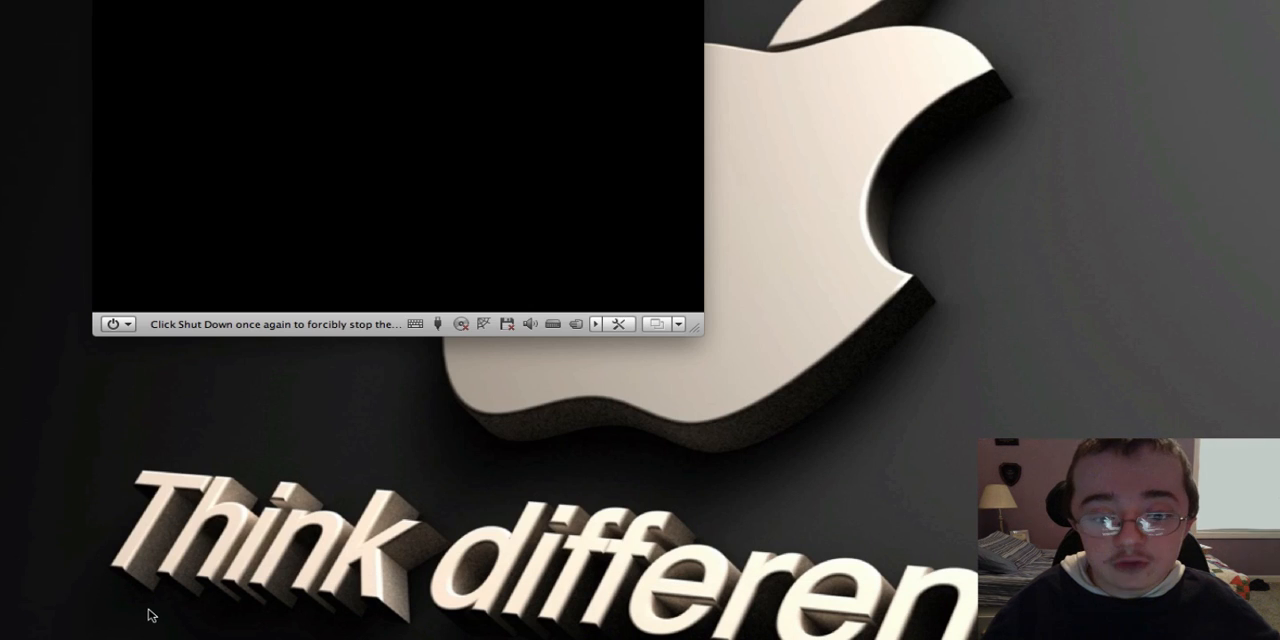